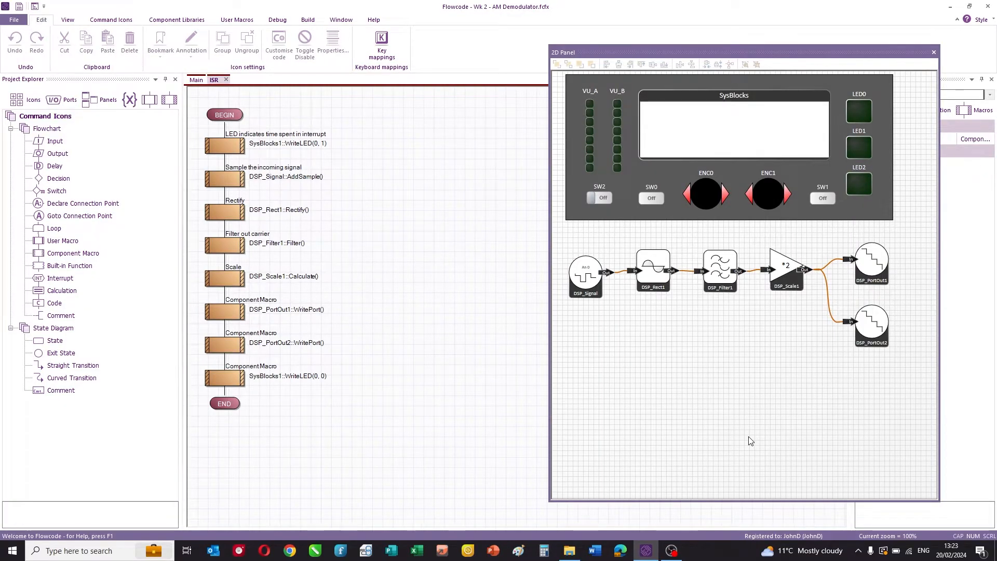
pyautogui.moveTo(686, 239)
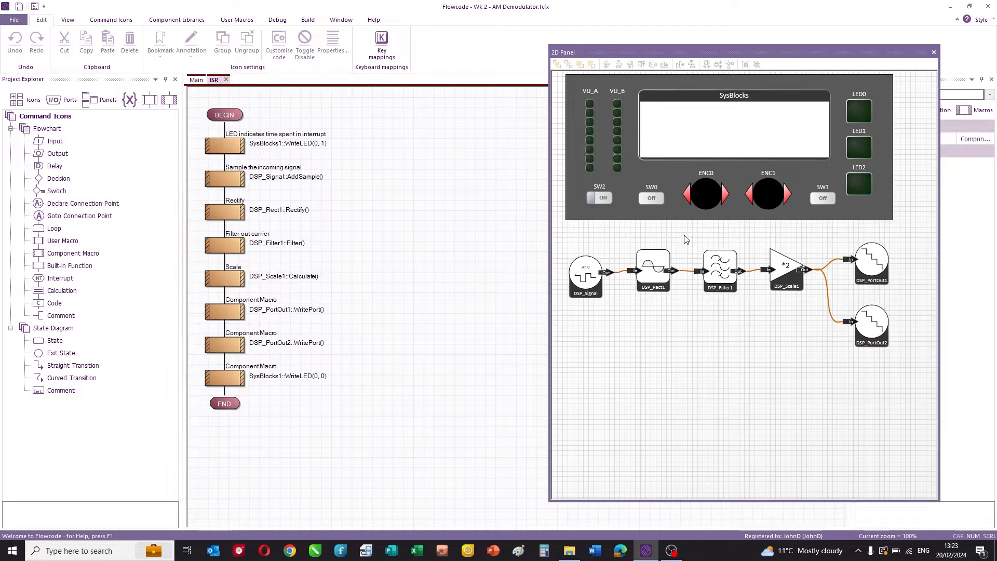
pyautogui.moveTo(779, 195)
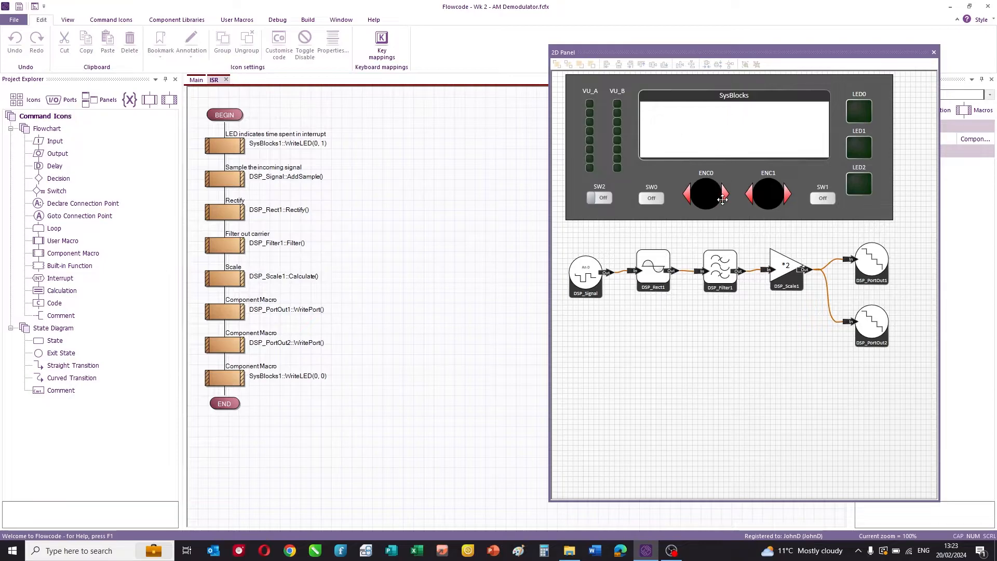
pyautogui.moveTo(414, 153)
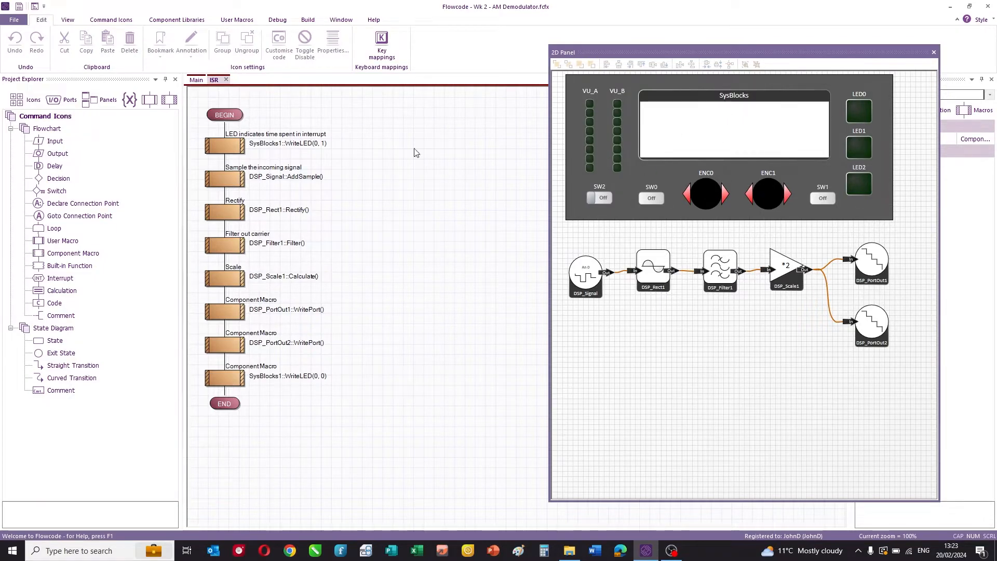
pyautogui.moveTo(265, 158)
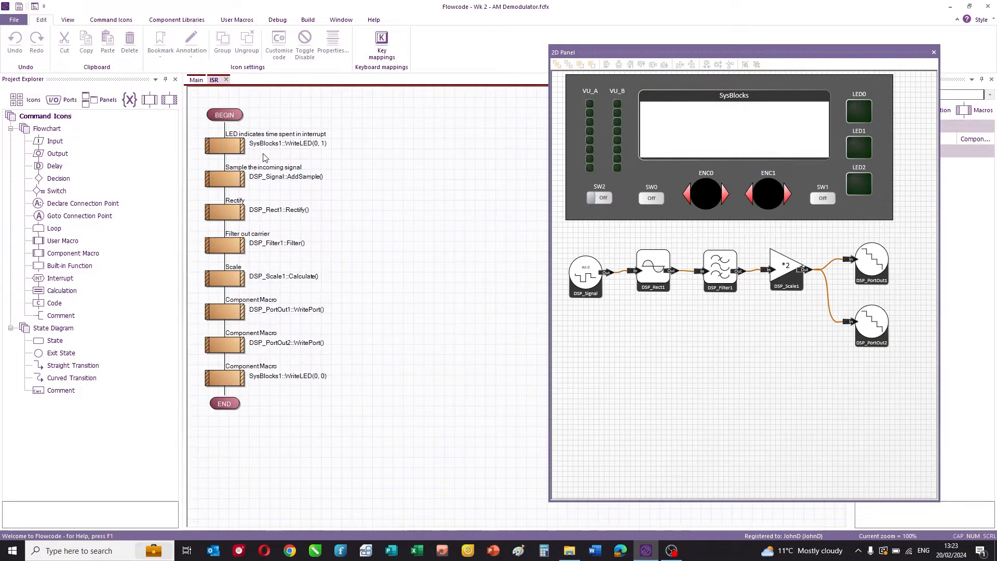
pyautogui.moveTo(357, 194)
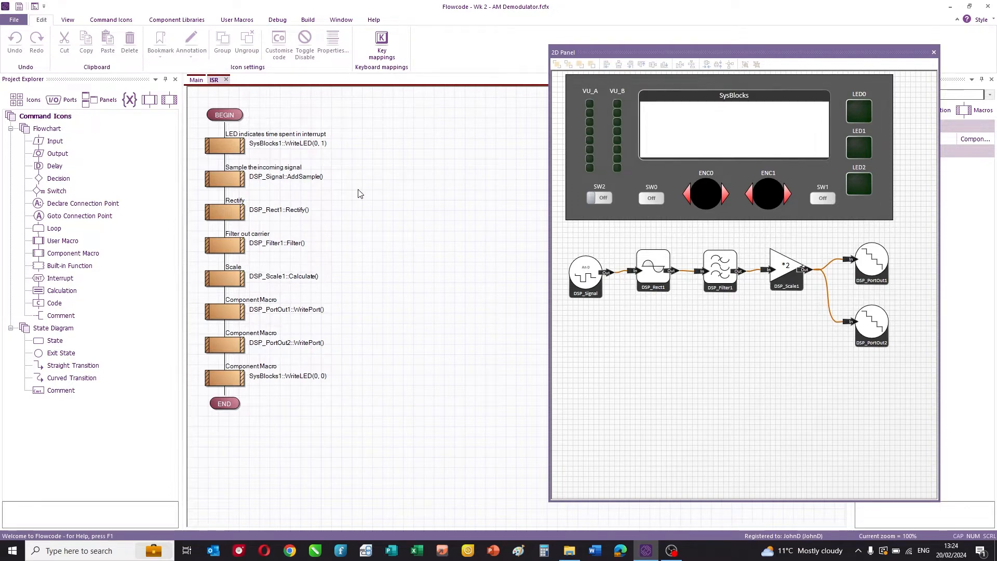
pyautogui.moveTo(509, 325)
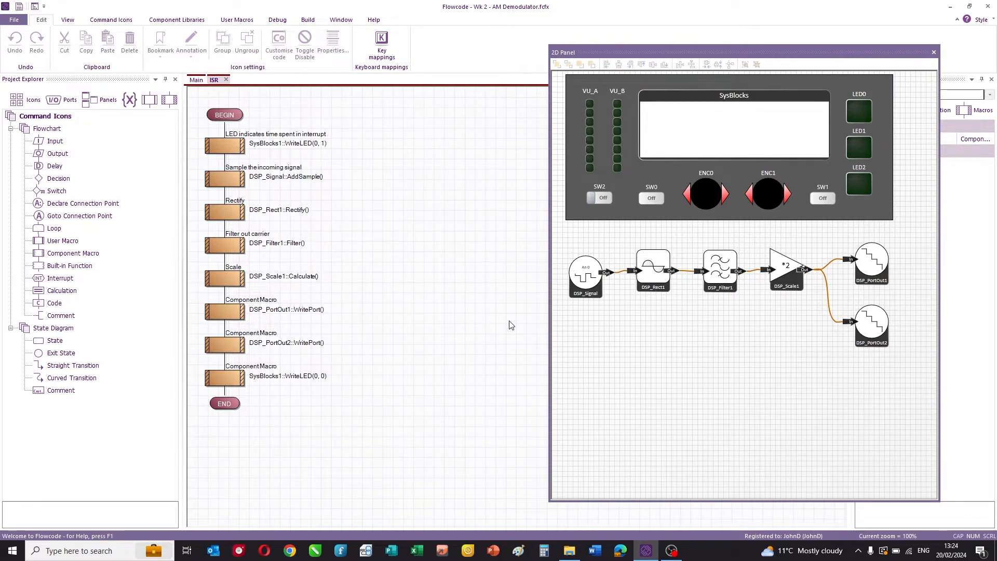
# Check the Main and ISR flowcharts, then select DSP_Signal to show its ADC settings (An 0)
pyautogui.click(195, 80)
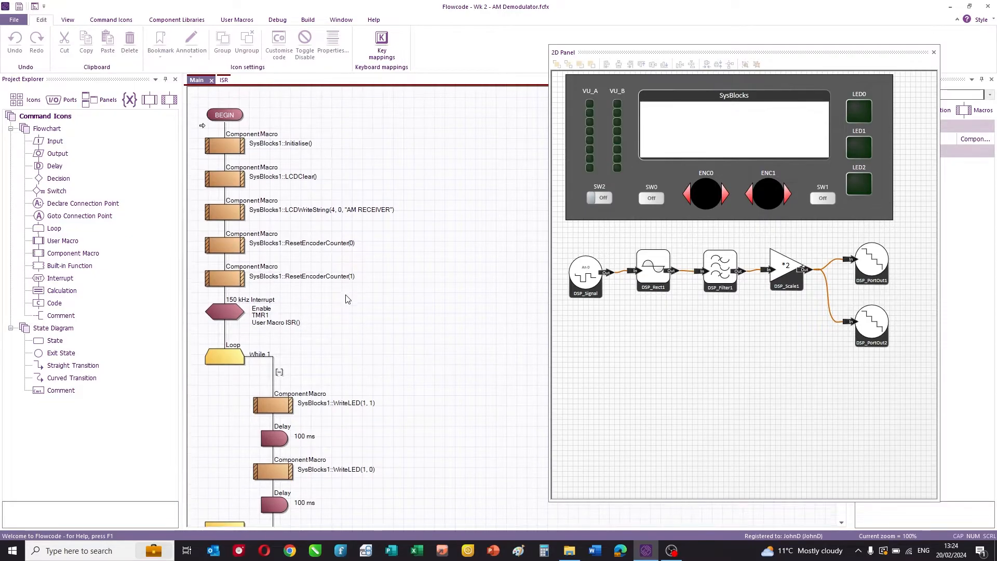
pyautogui.click(215, 79)
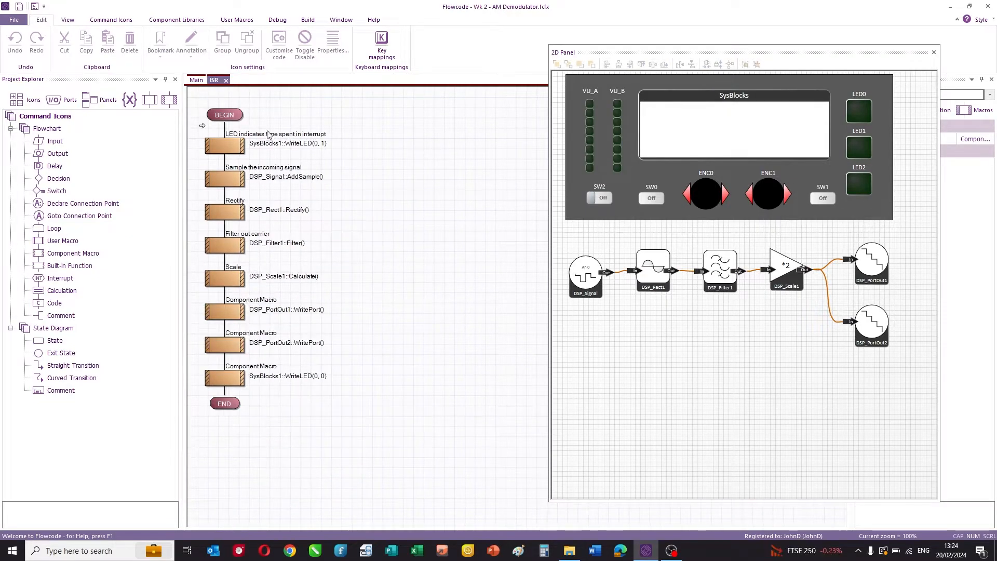
pyautogui.moveTo(380, 200)
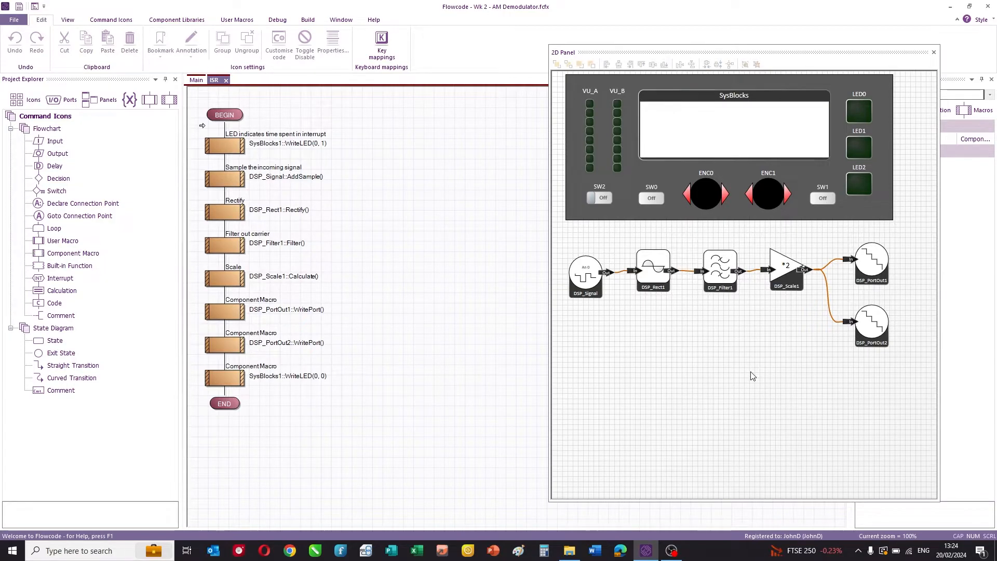
pyautogui.moveTo(666, 331)
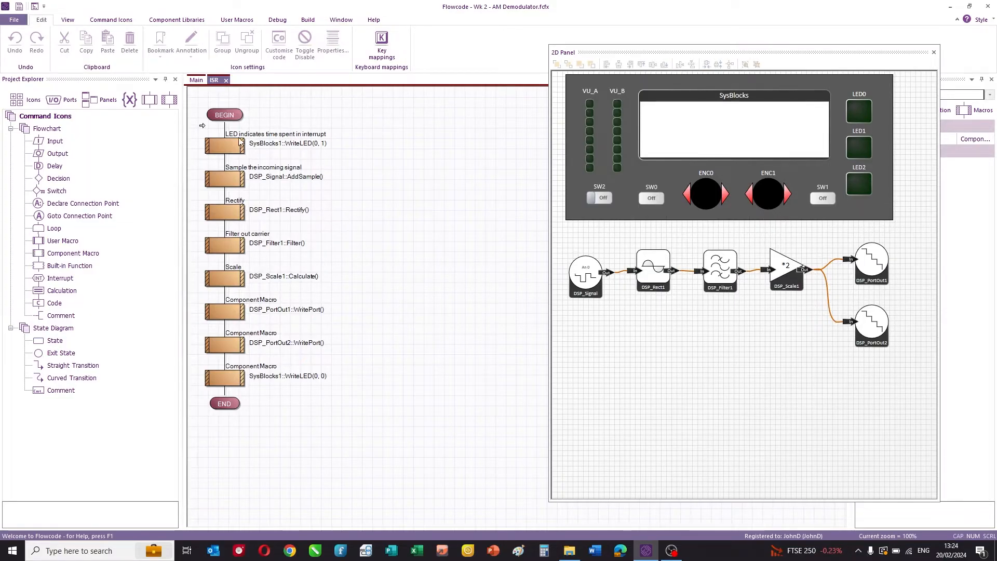
pyautogui.click(585, 275)
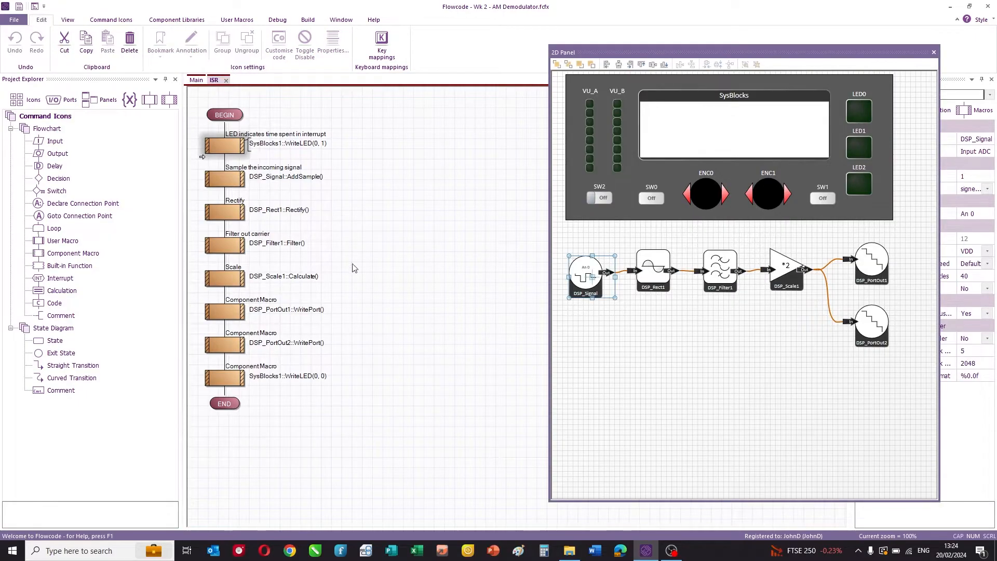
pyautogui.moveTo(682, 317)
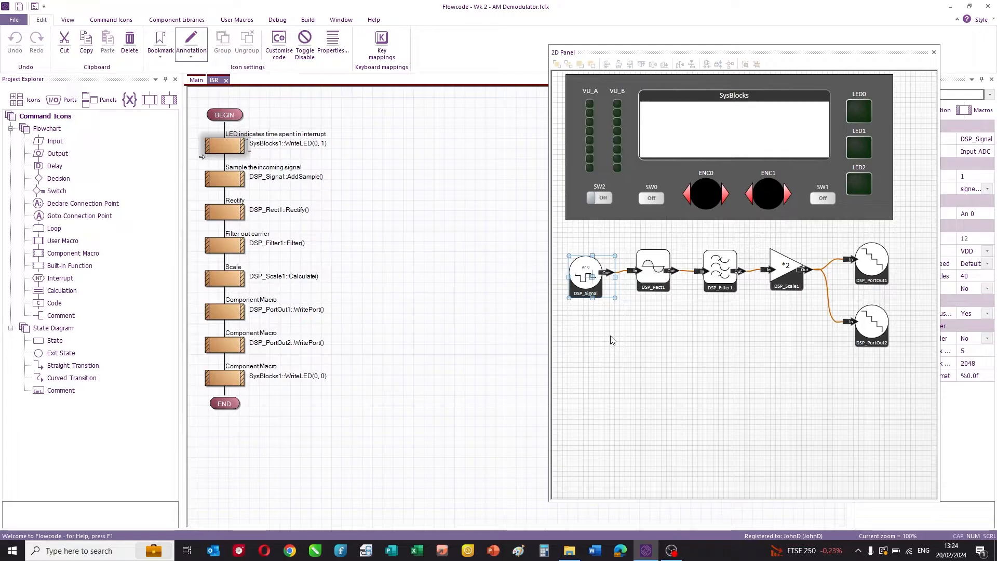
pyautogui.moveTo(643, 383)
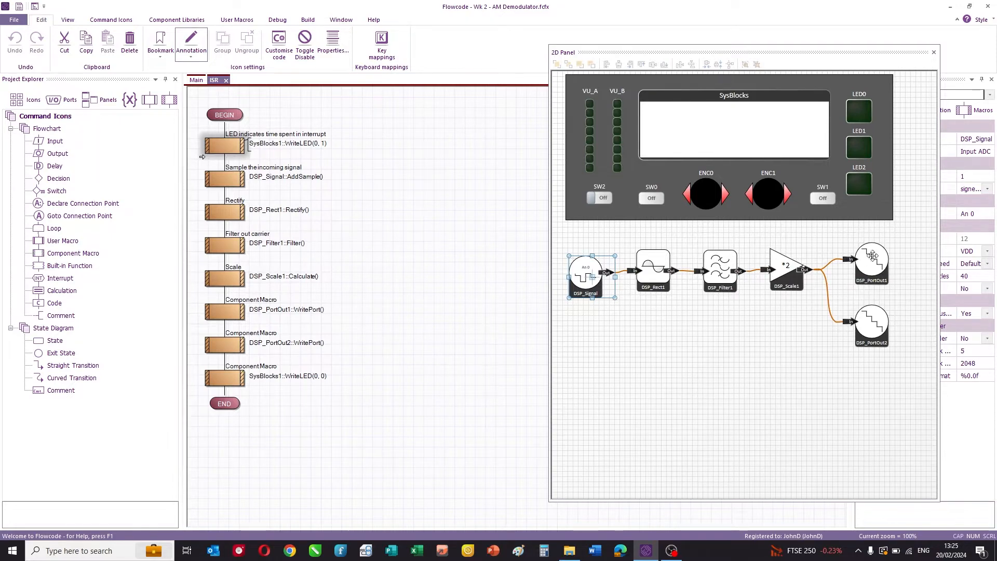
pyautogui.moveTo(781, 362)
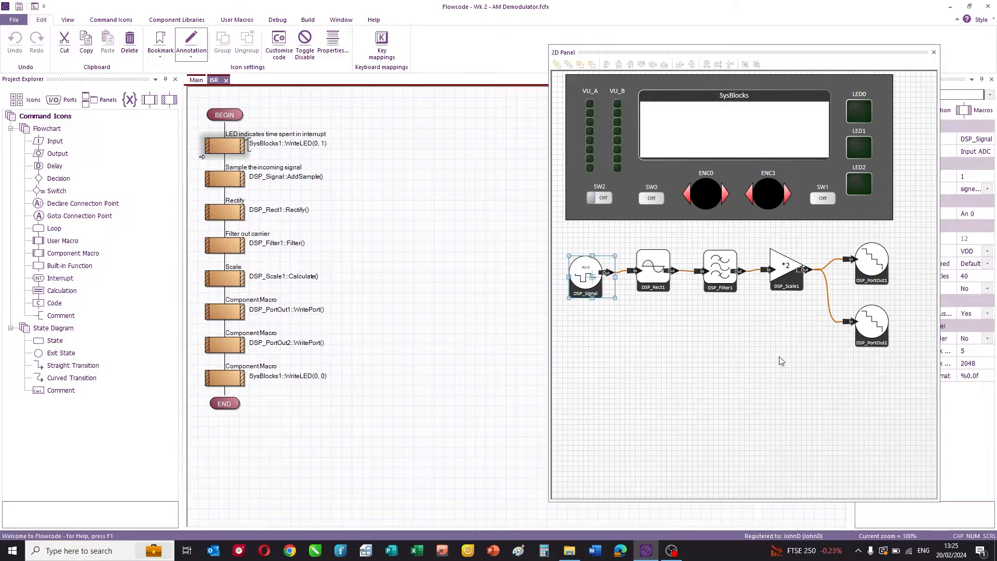
pyautogui.moveTo(455, 301)
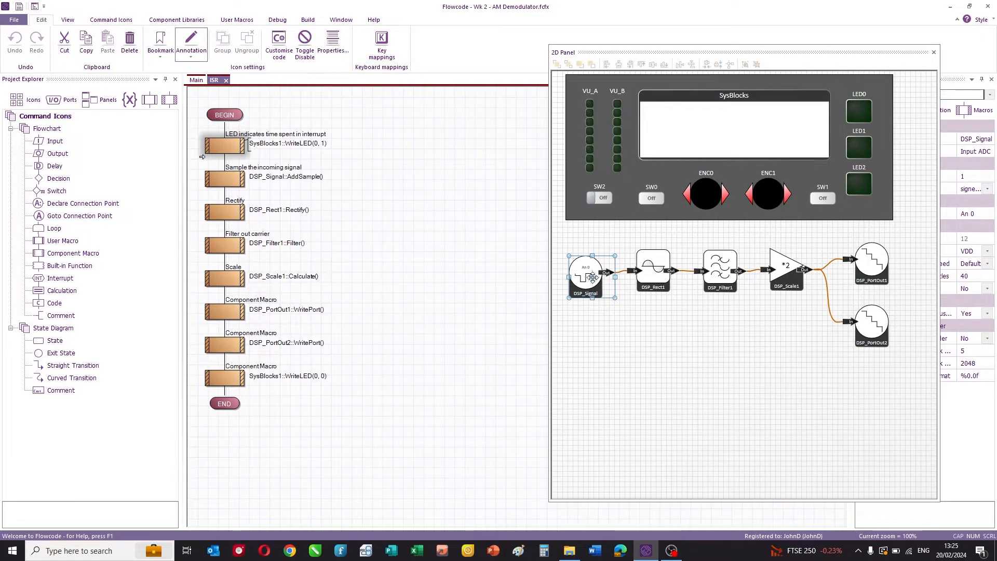
pyautogui.moveTo(465, 194)
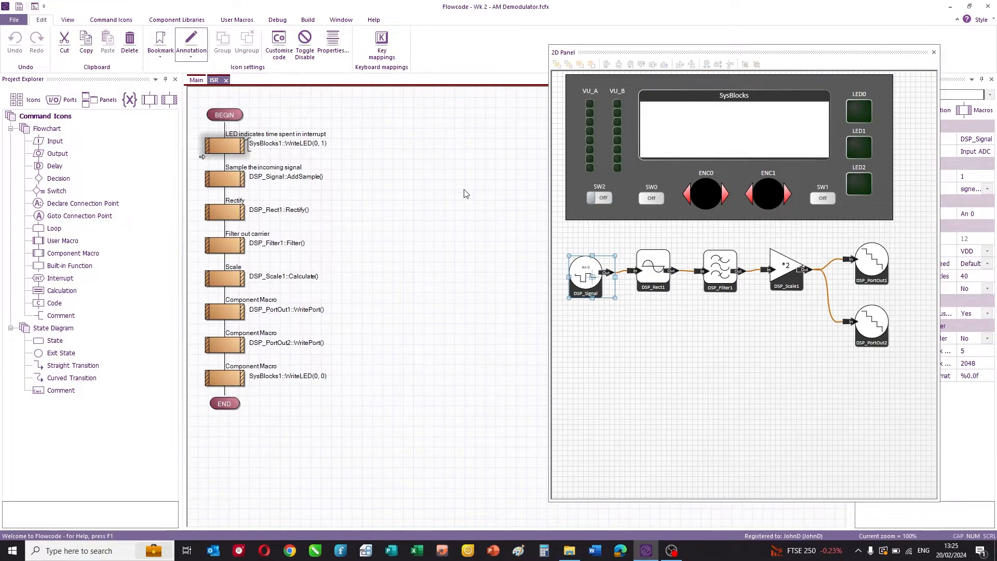
pyautogui.moveTo(464, 194)
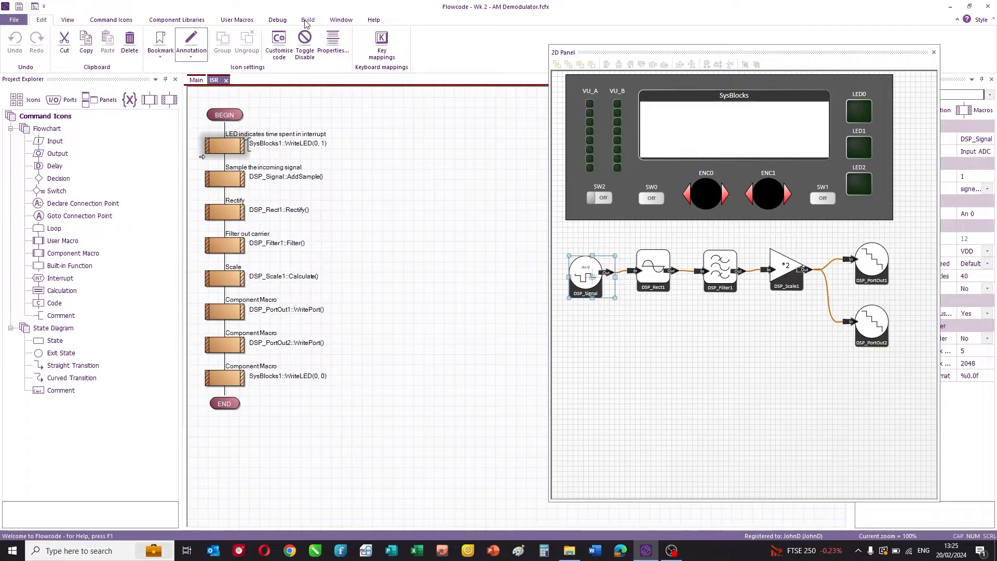
pyautogui.click(307, 20)
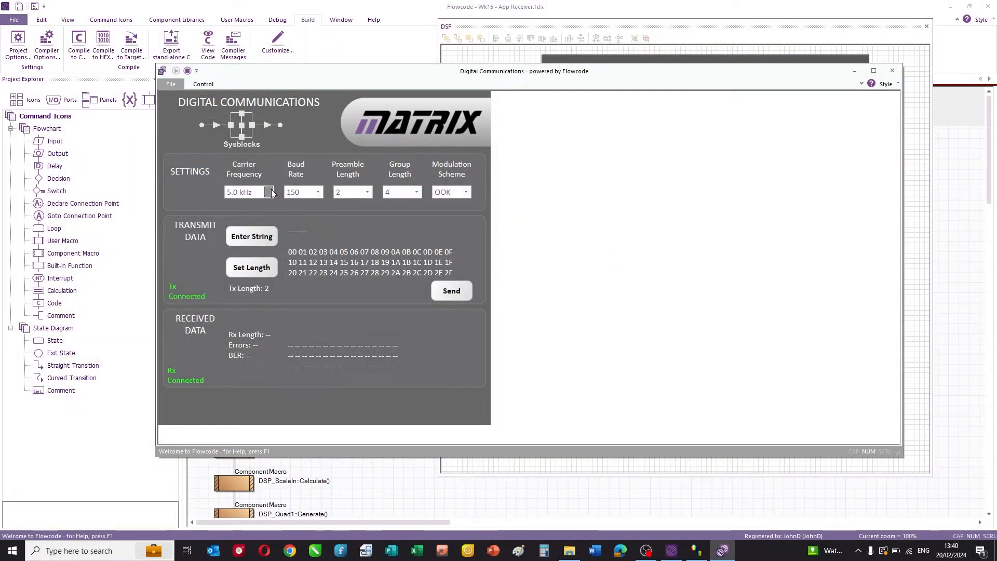
pyautogui.click(270, 192)
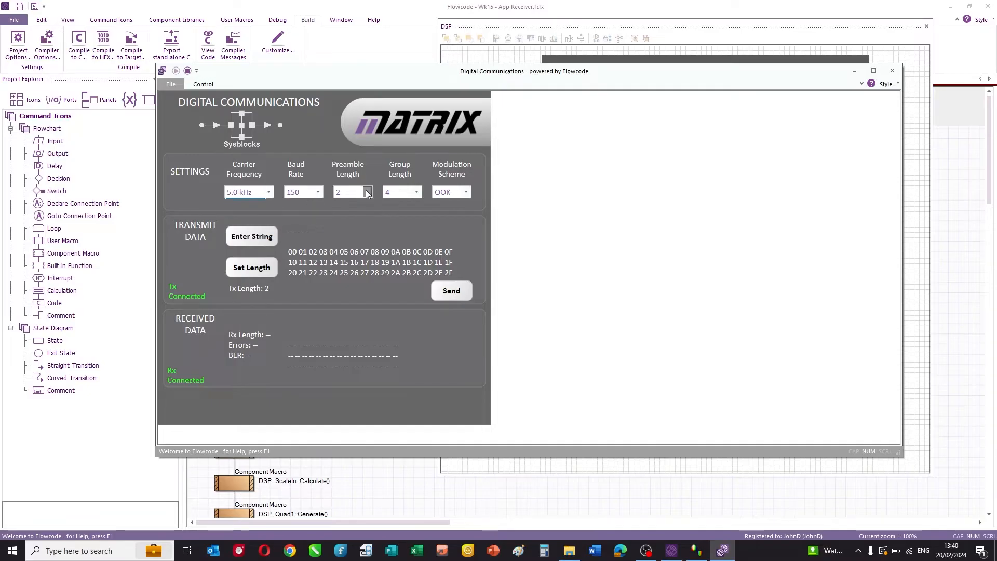
pyautogui.moveTo(385, 206)
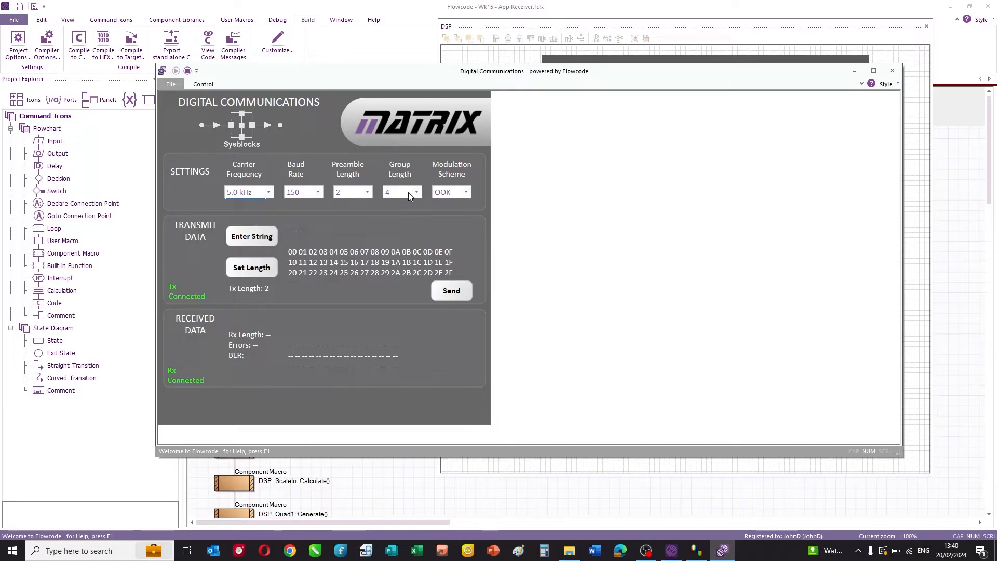
pyautogui.moveTo(402, 194)
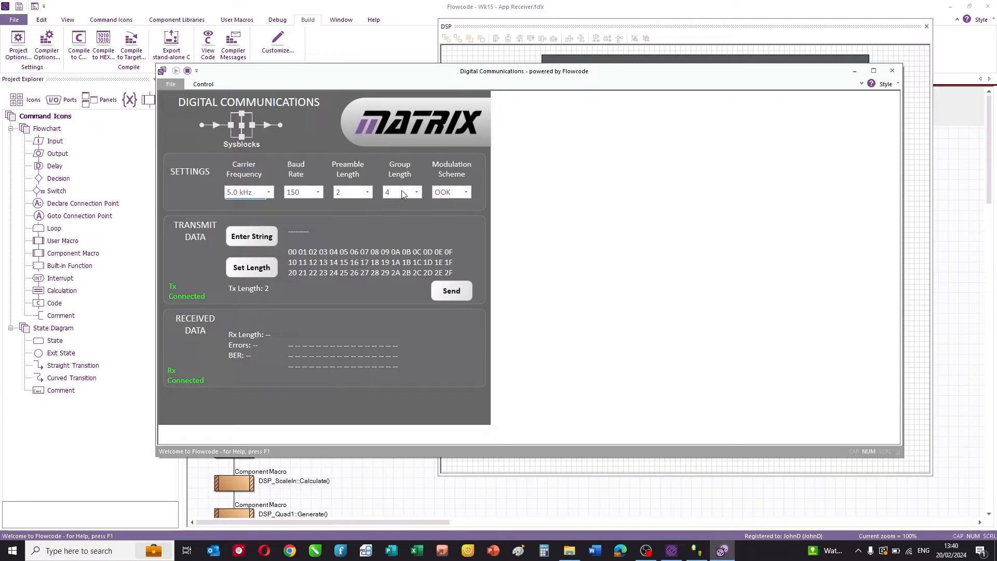
pyautogui.click(465, 192)
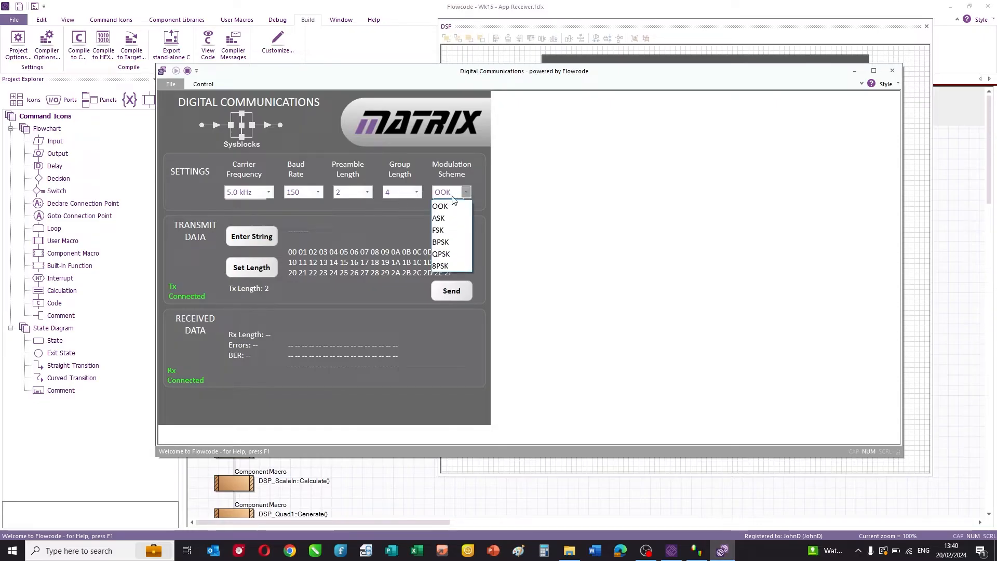
pyautogui.click(441, 206)
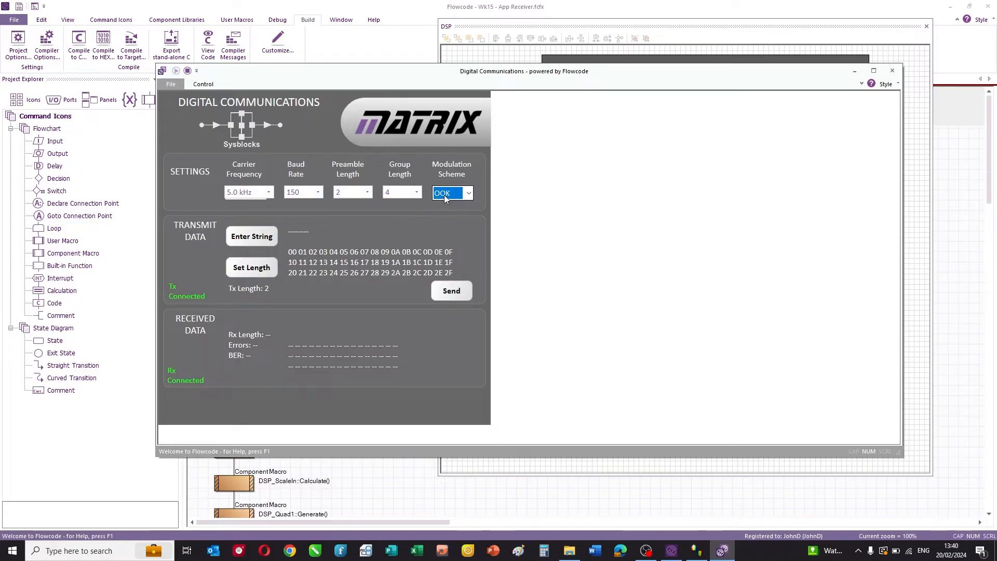
# Enter 'Hello world' (length 11) as the transmit data
pyautogui.click(251, 236)
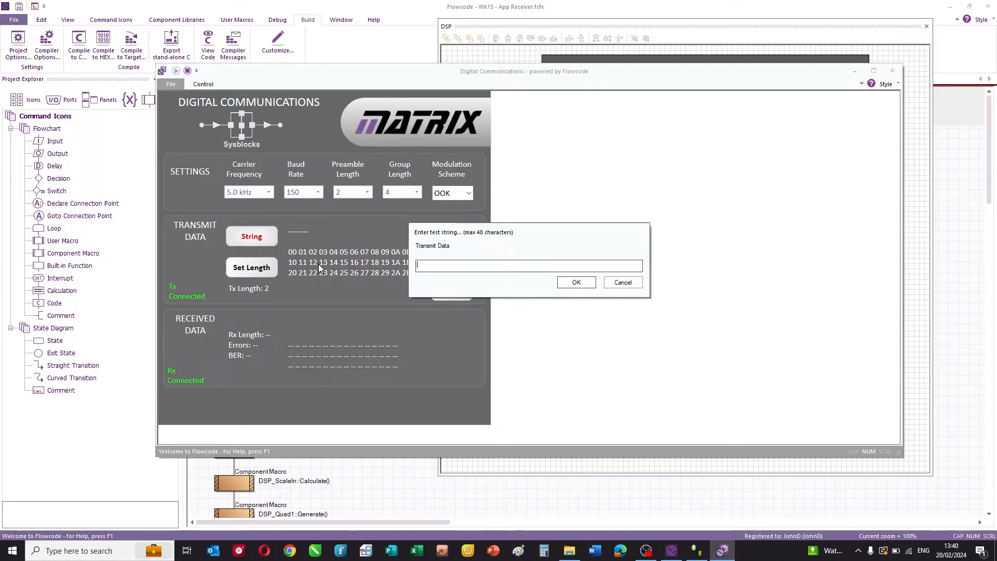
pyautogui.write('H')
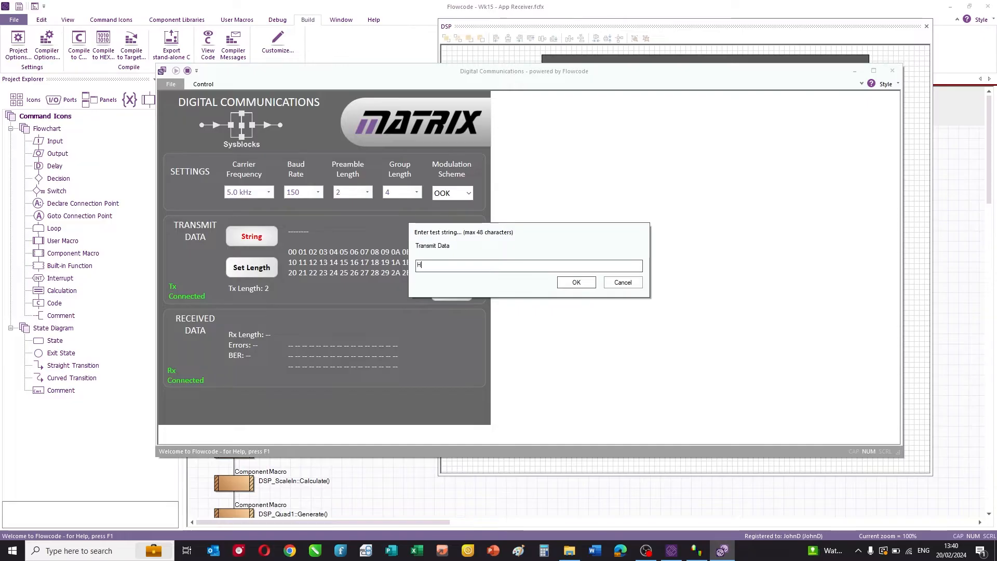
pyautogui.write('ello world')
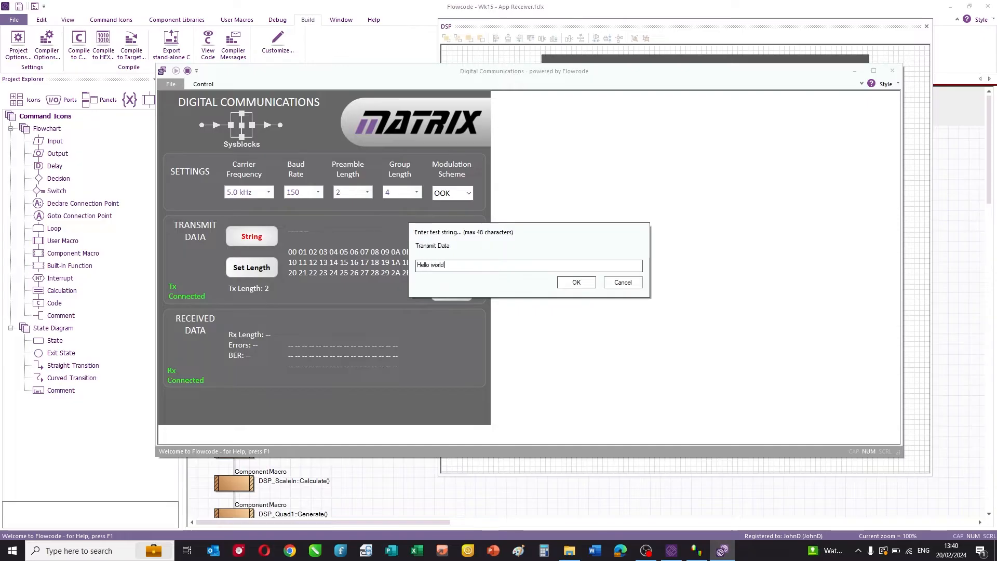
pyautogui.click(575, 281)
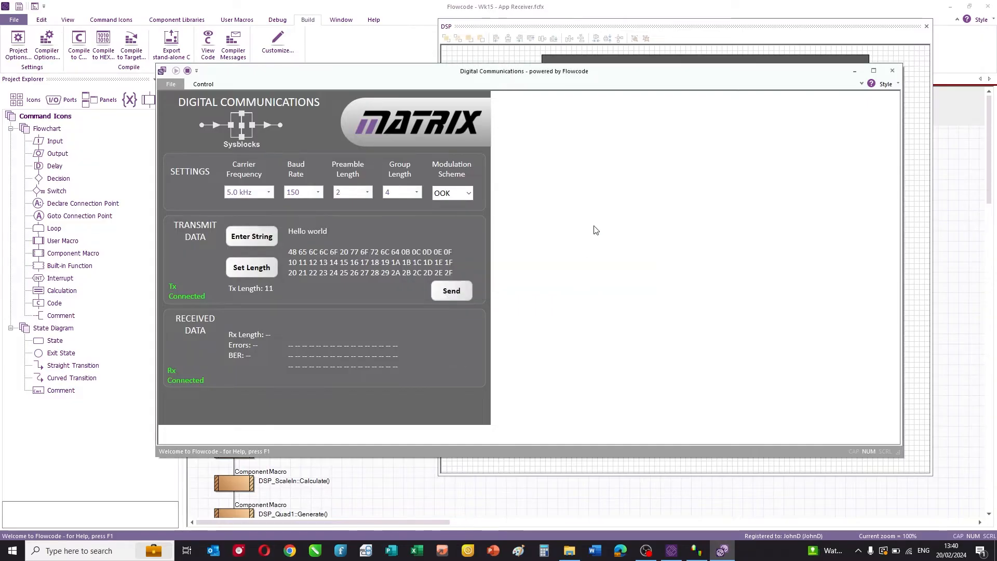
# Transmit the Hello world message with OOK modulation
pyautogui.click(451, 290)
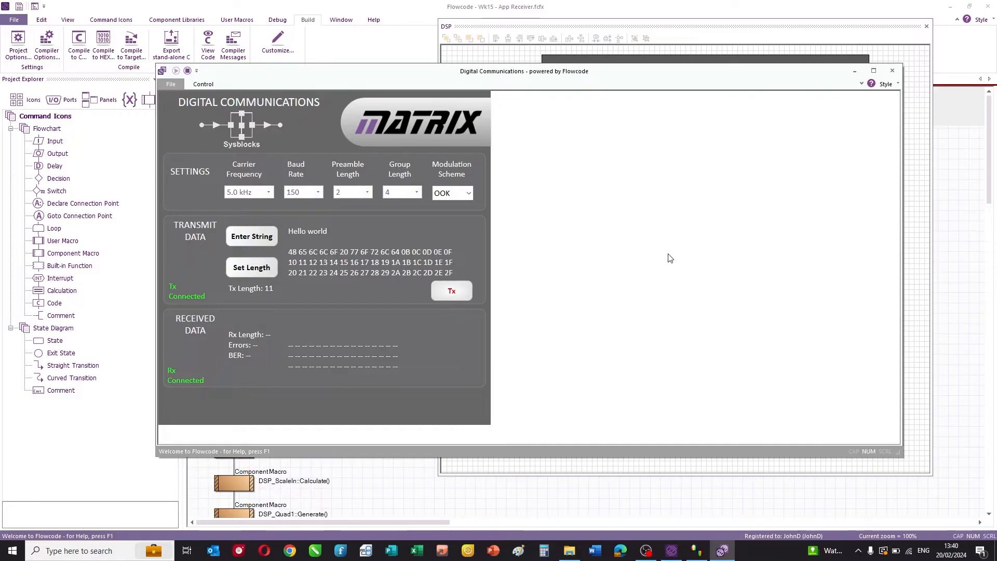
pyautogui.click(452, 291)
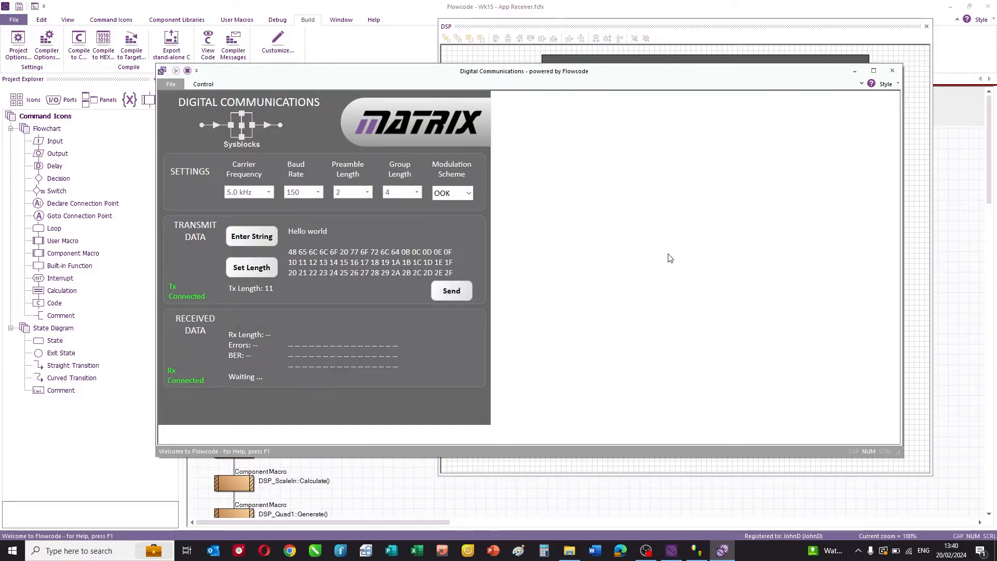
pyautogui.click(451, 291)
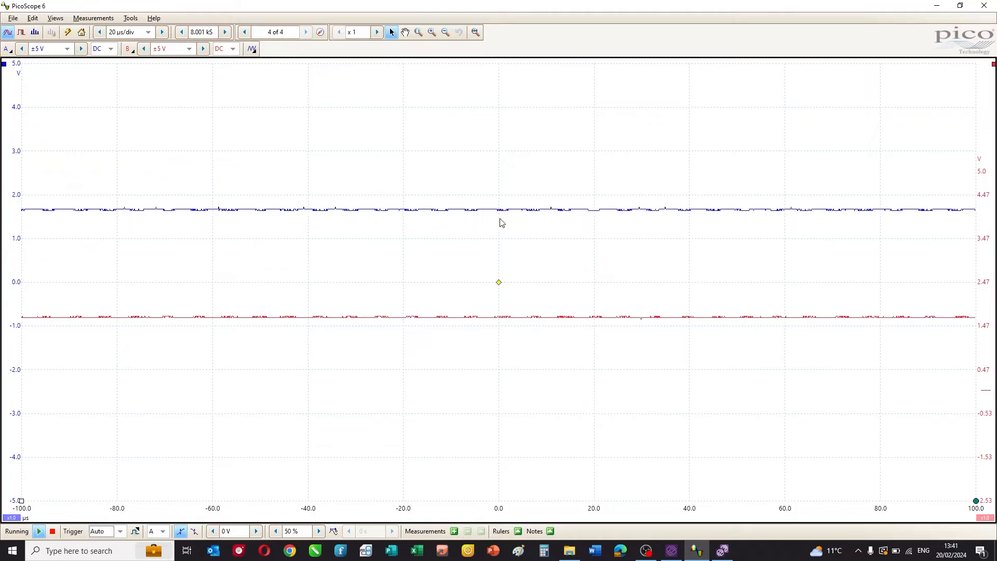
# Capture a single shot with the trigger near 2 V and zoom into the OOK burst
pyautogui.click(53, 531)
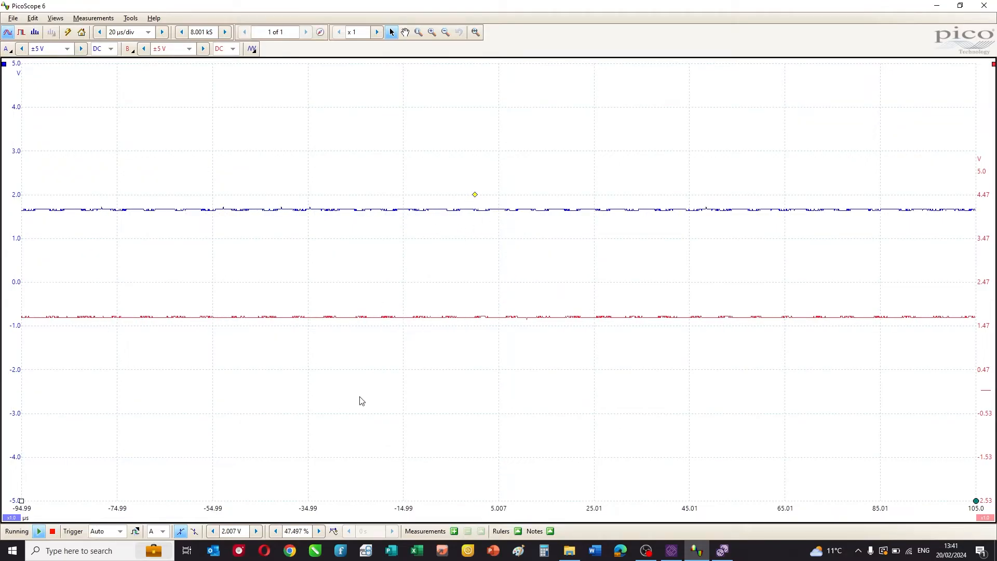
pyautogui.click(119, 531)
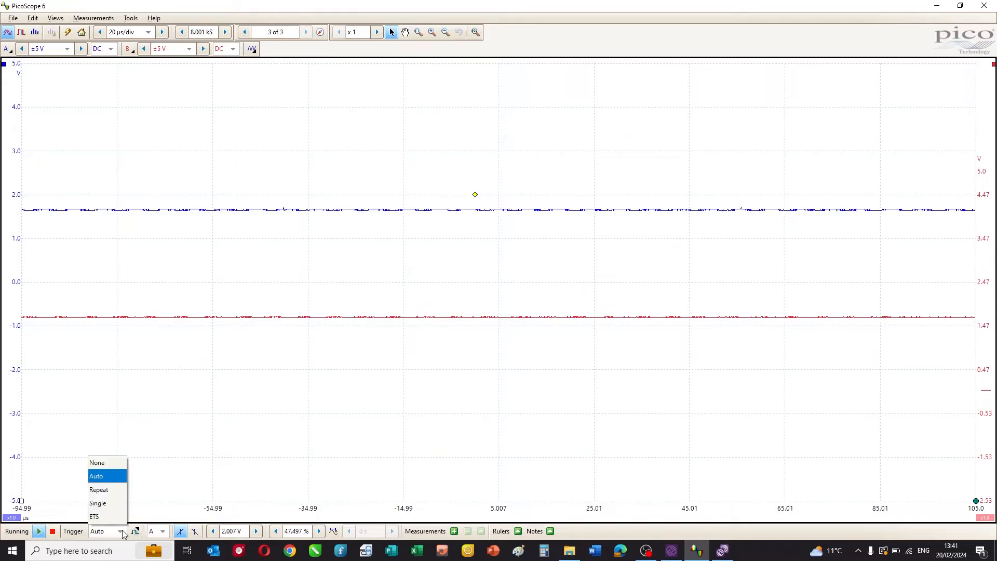
pyautogui.click(97, 503)
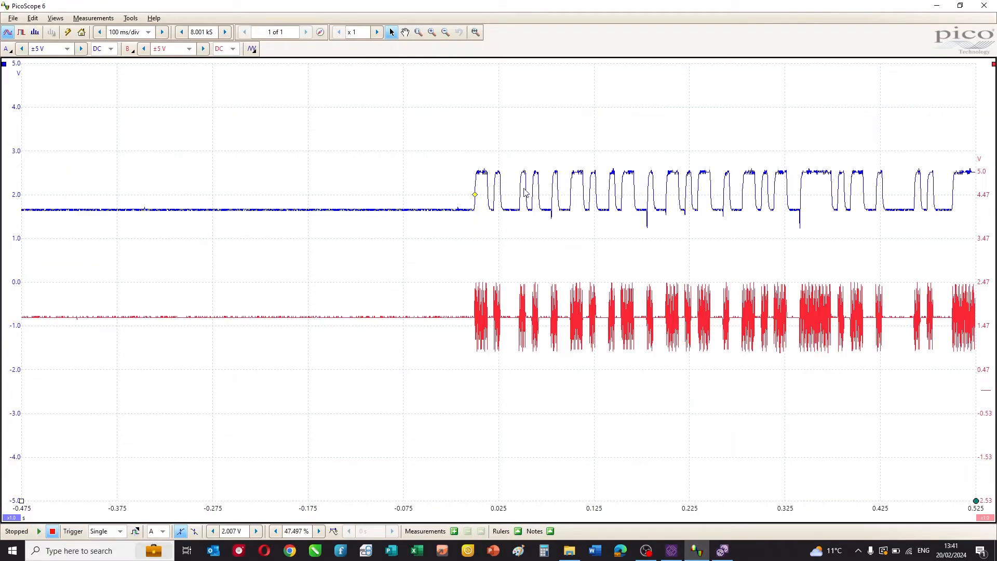
pyautogui.moveTo(549, 192)
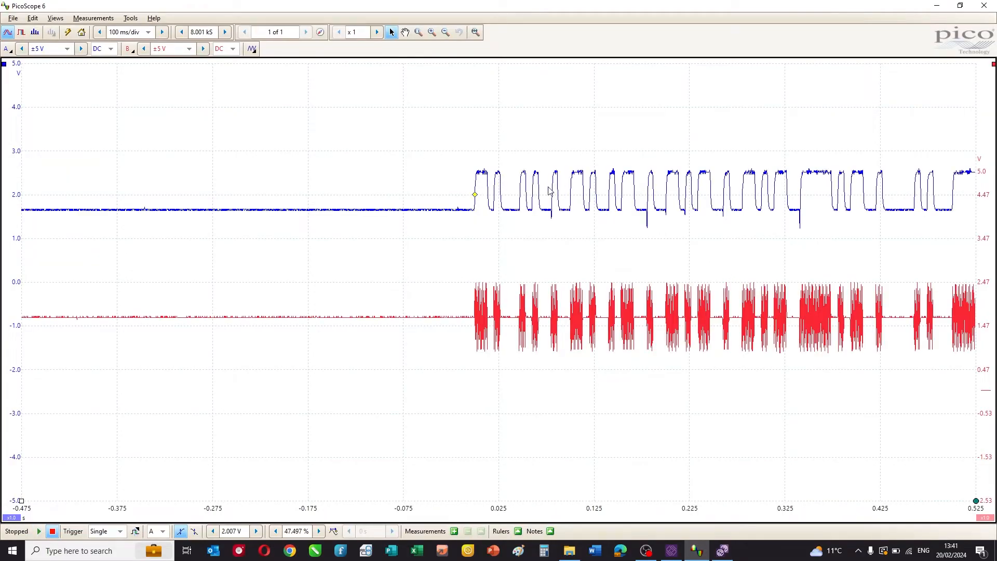
pyautogui.moveTo(531, 324)
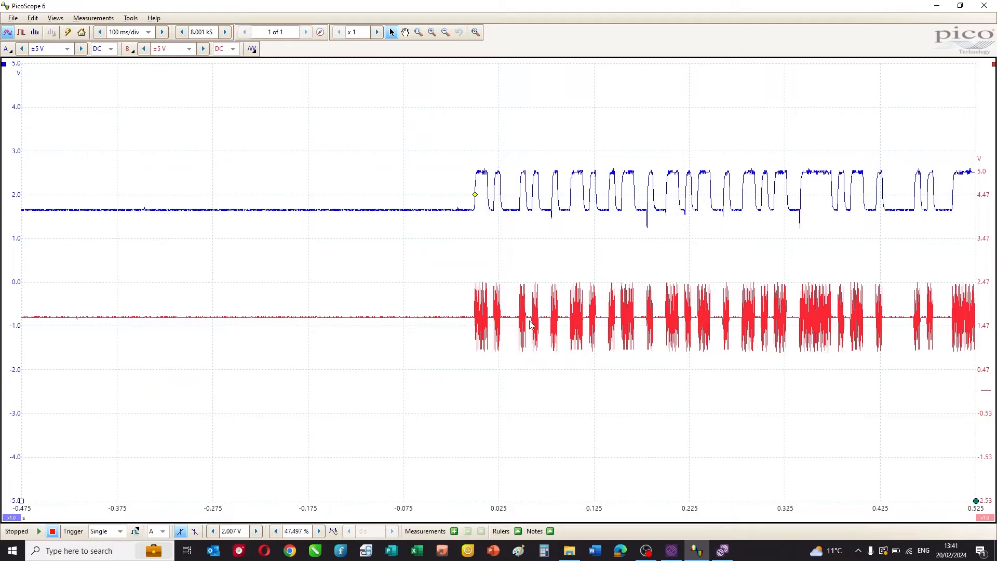
pyautogui.click(430, 31)
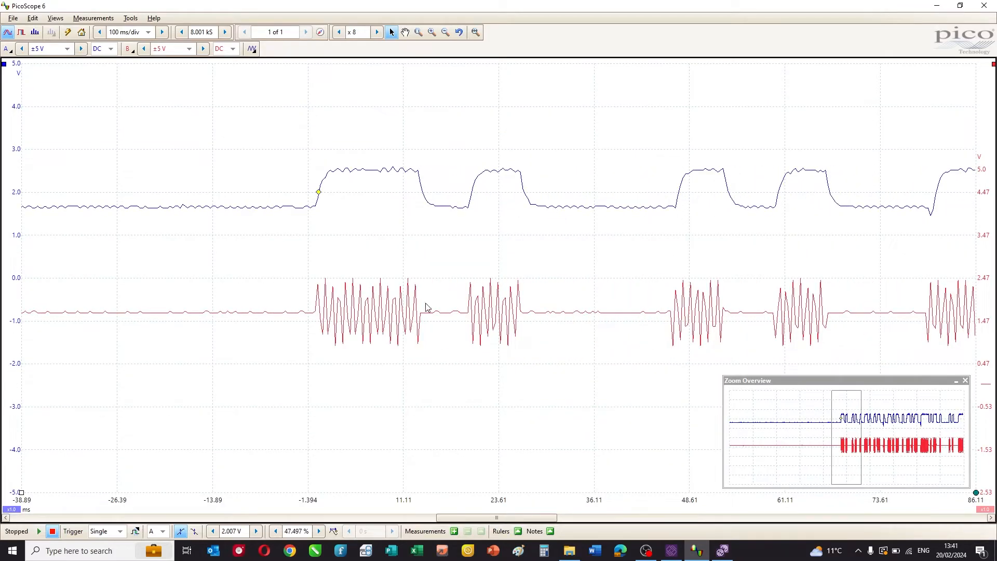
pyautogui.moveTo(528, 315)
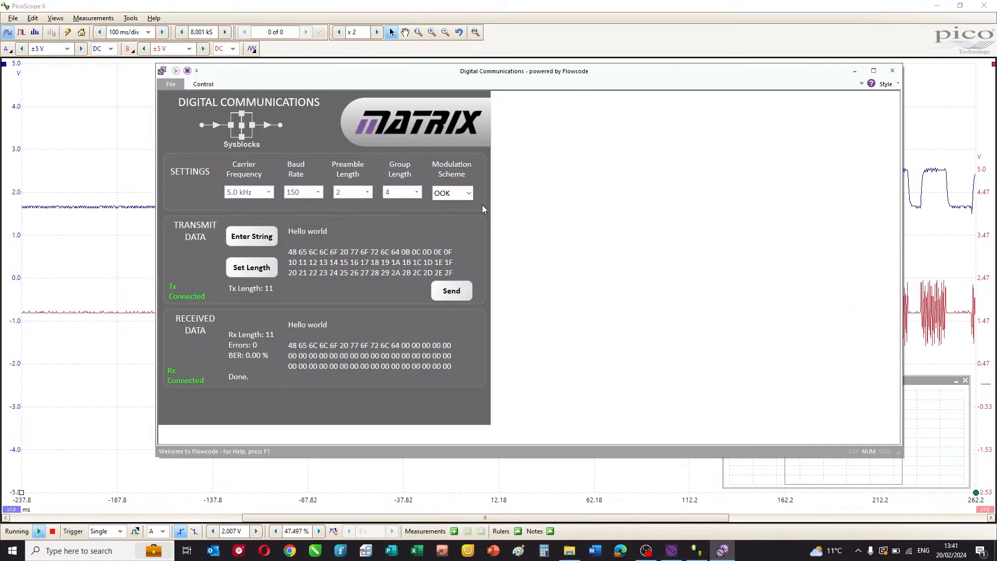
pyautogui.click(452, 193)
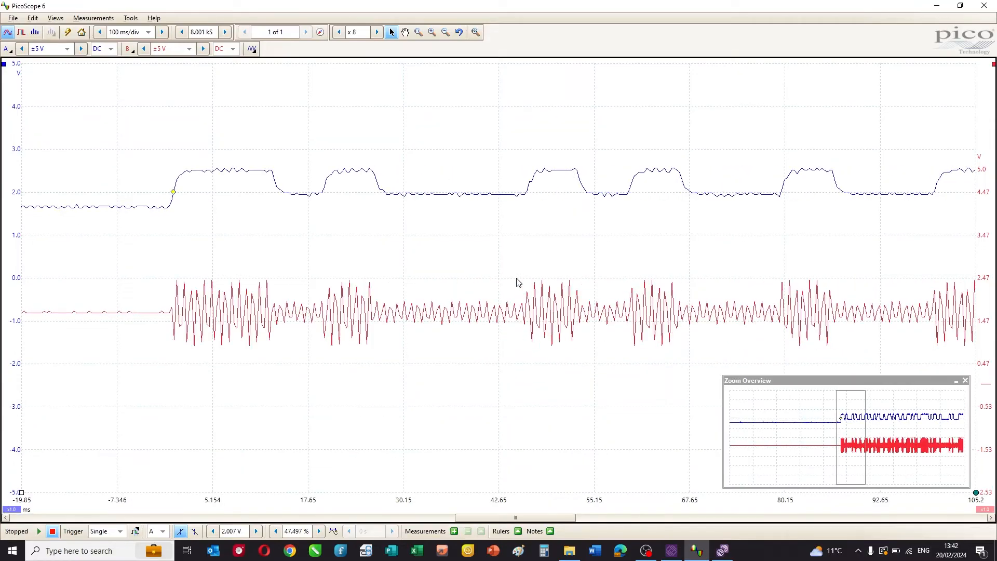
pyautogui.moveTo(549, 321)
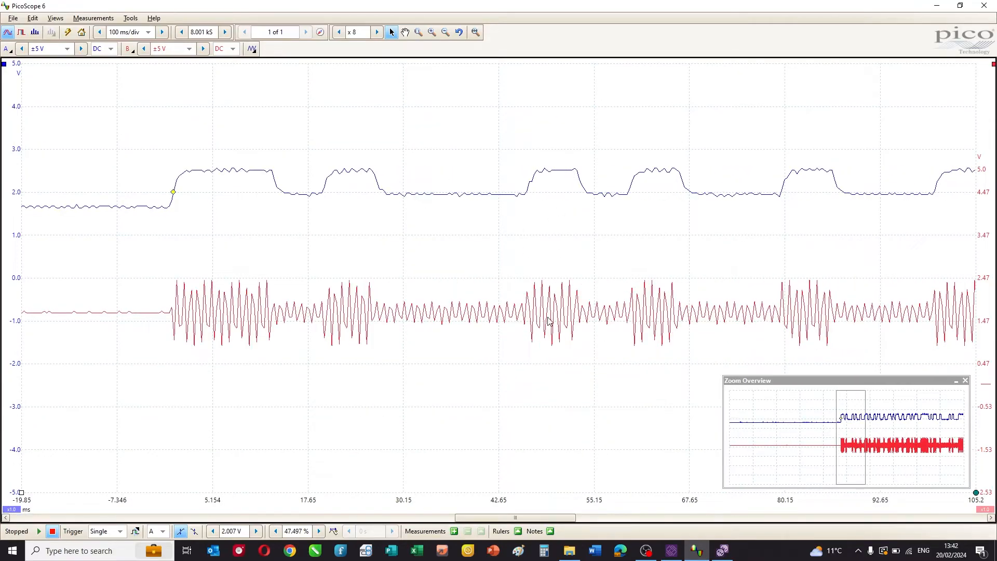
pyautogui.moveTo(460, 317)
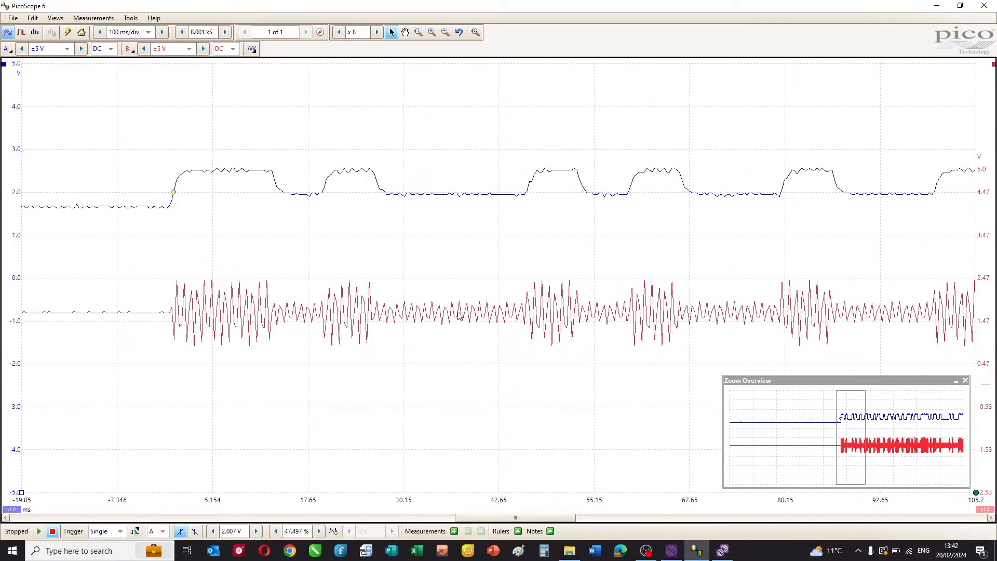
pyautogui.moveTo(629, 478)
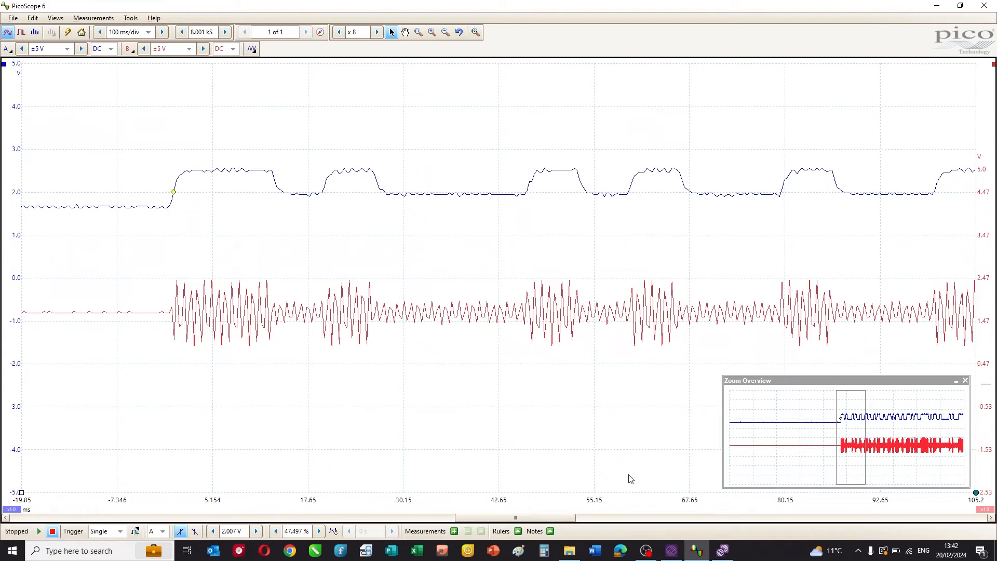
pyautogui.moveTo(722, 550)
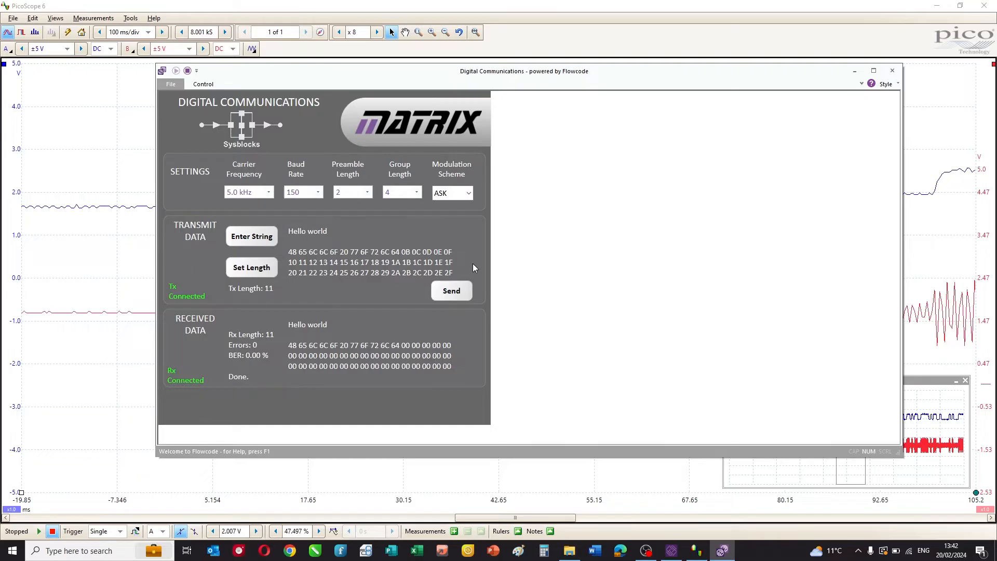
pyautogui.moveTo(283, 247)
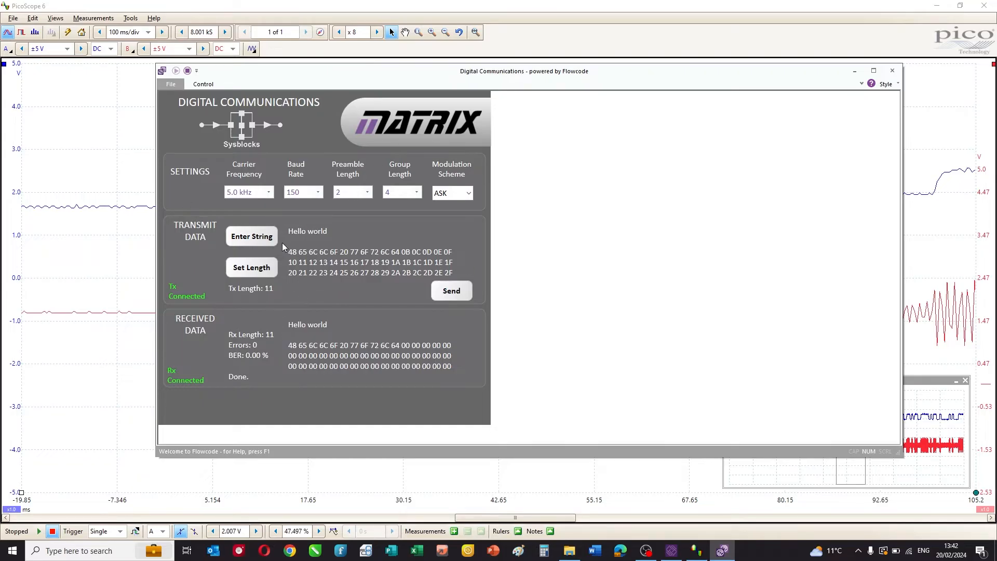
pyautogui.moveTo(282, 358)
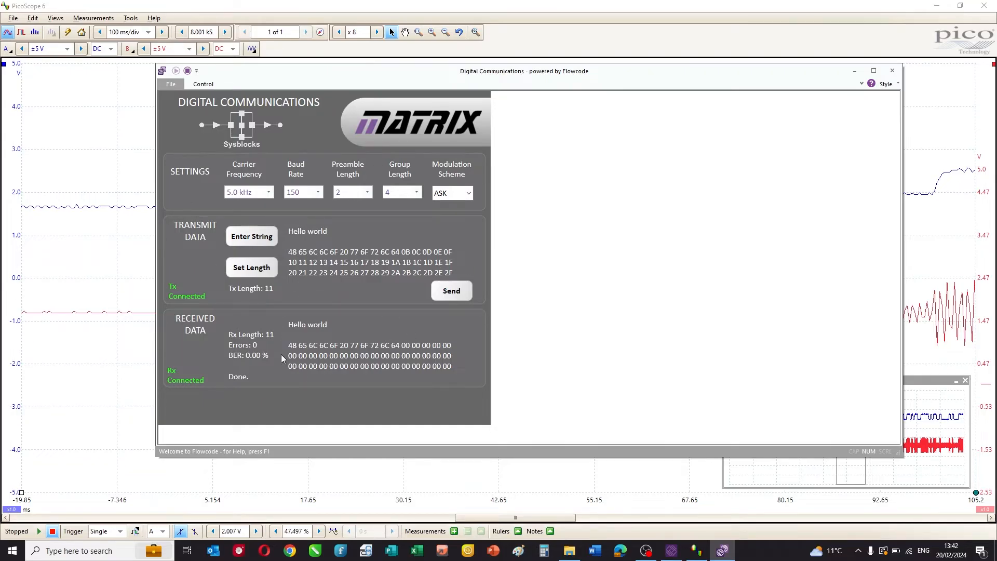
pyautogui.moveTo(437, 367)
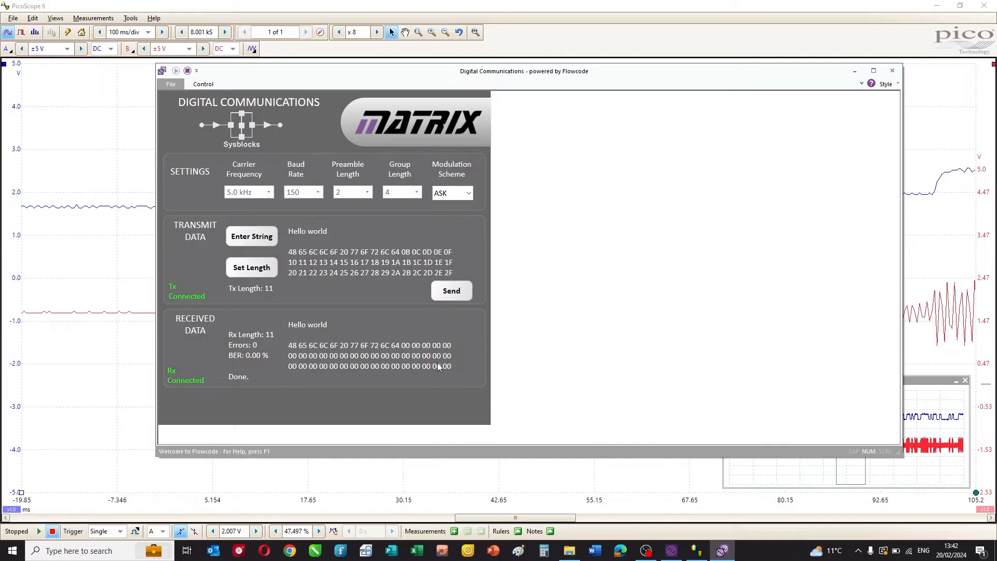
pyautogui.moveTo(477, 353)
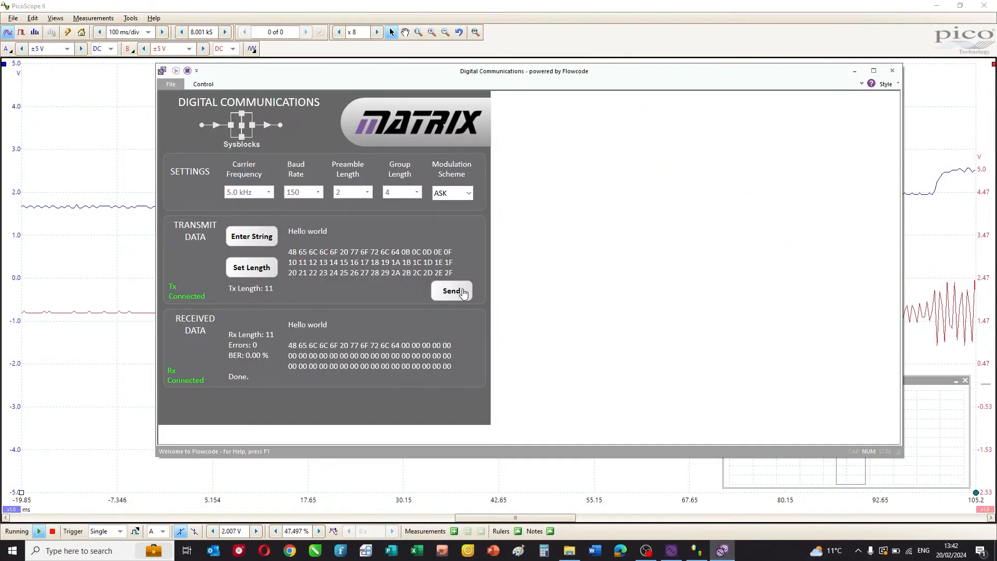
# Send Hello world with ASK repeatedly, receiving 6 errors at 6.82% BER
pyautogui.click(451, 291)
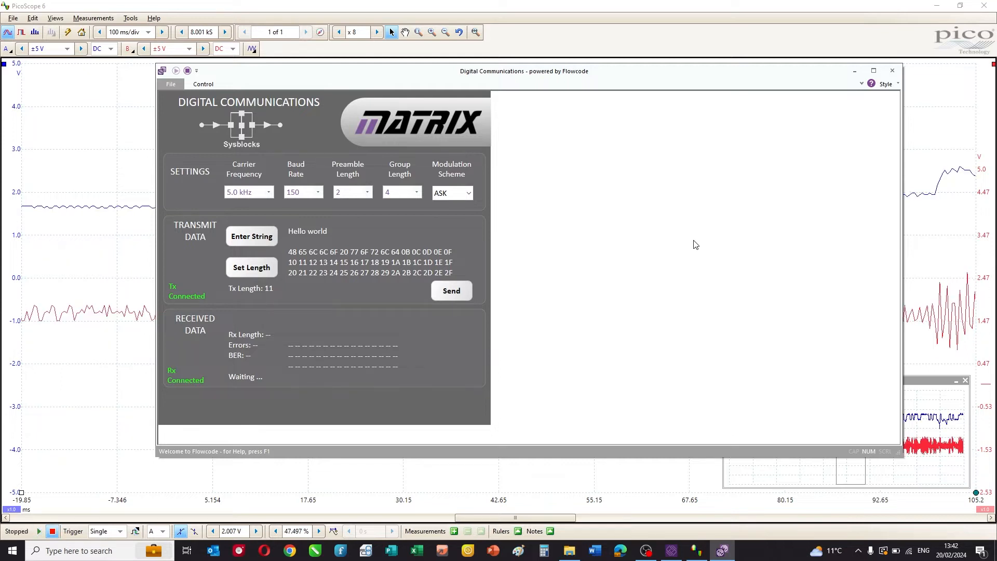
pyautogui.click(451, 291)
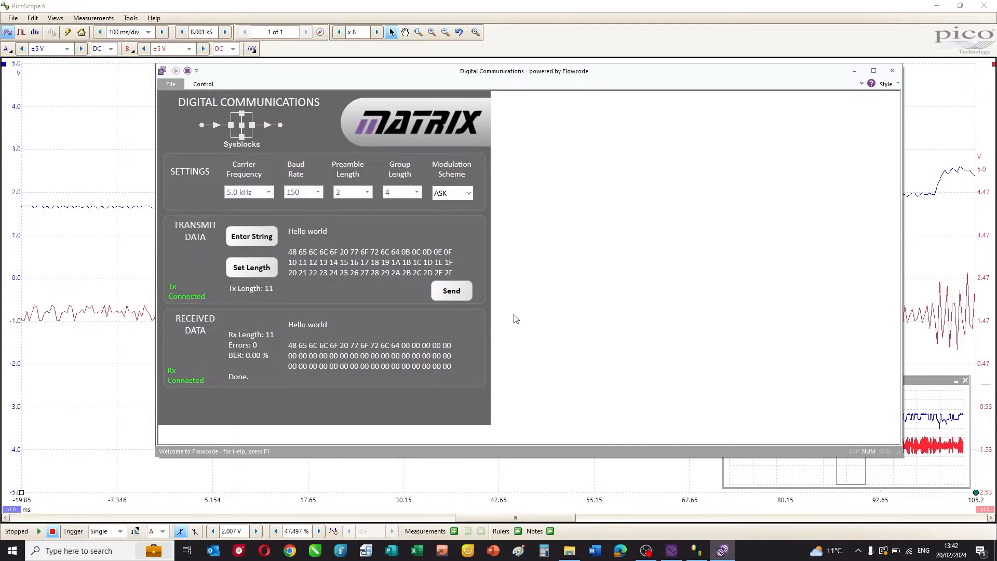
pyautogui.click(451, 290)
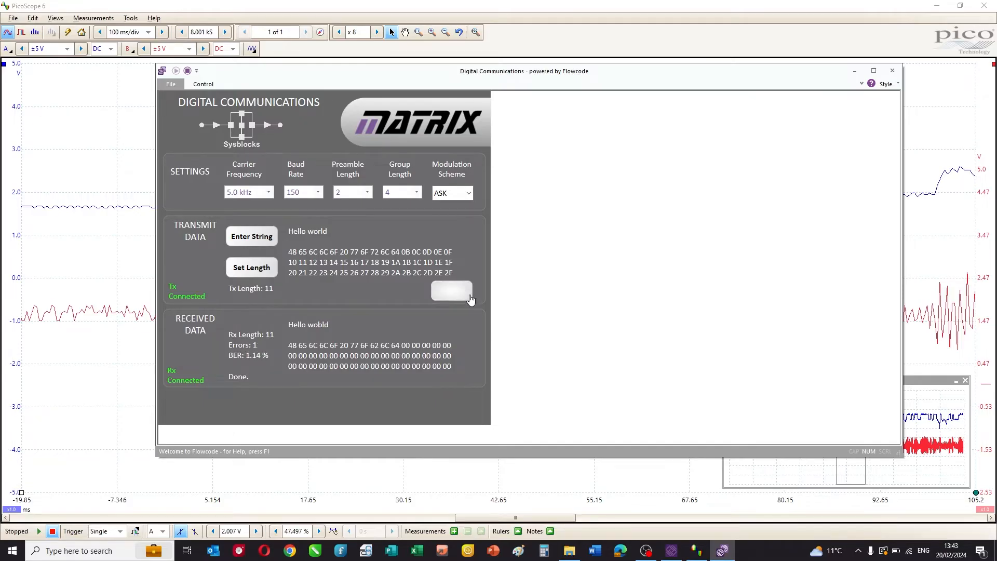
pyautogui.click(452, 291)
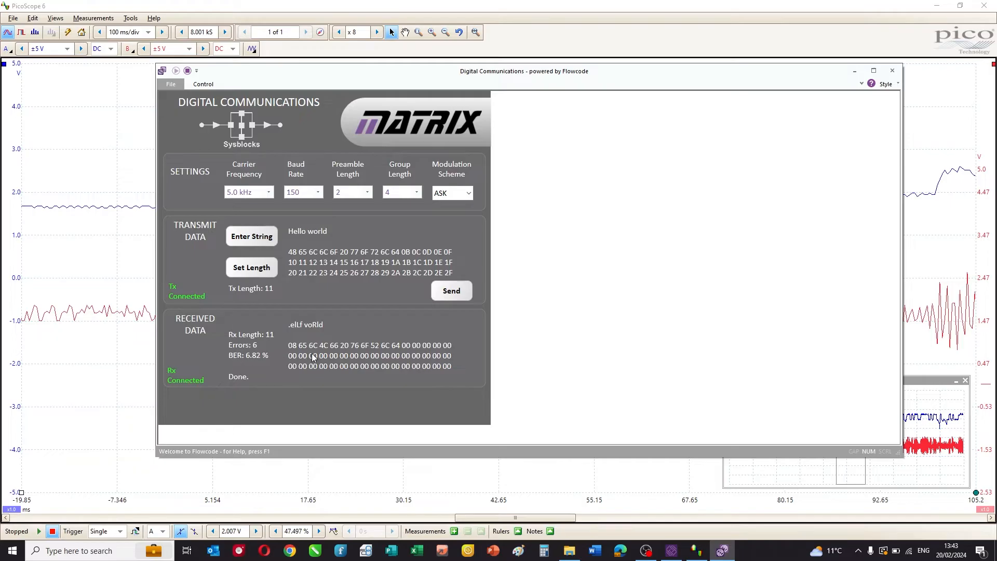
pyautogui.moveTo(321, 331)
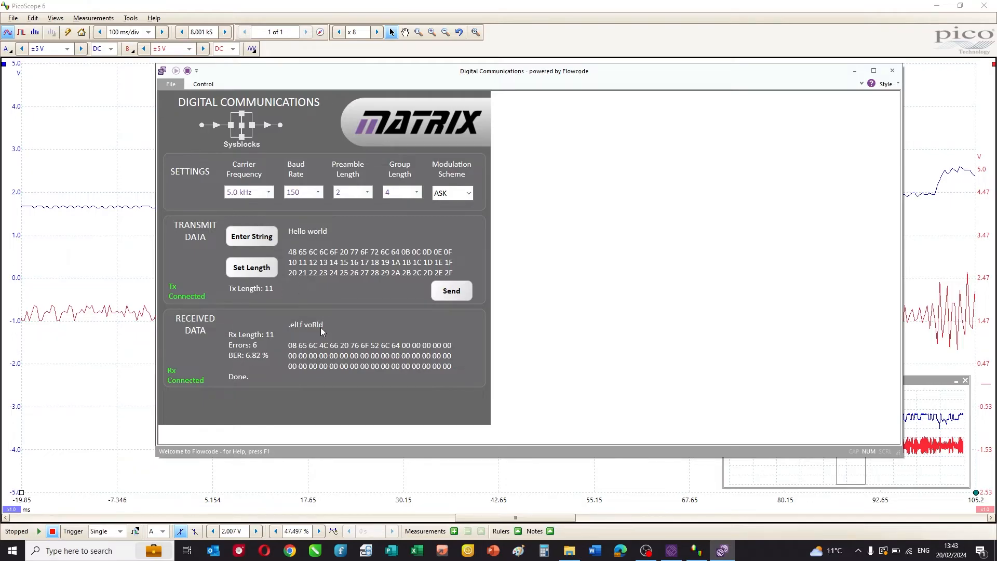
pyautogui.moveTo(329, 332)
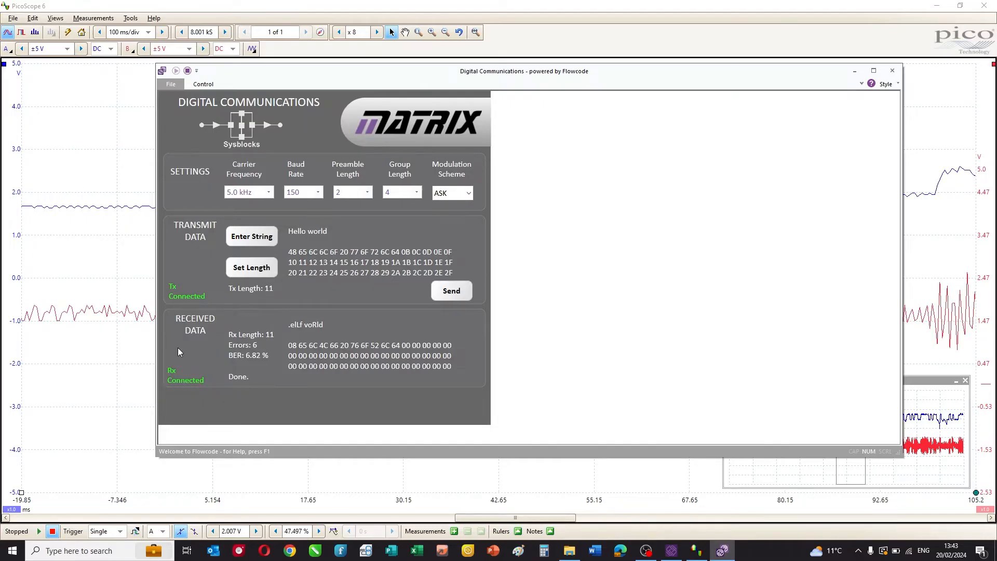
# Switch the modulation to QPSK and send Hello world for PicoScope to capture
pyautogui.click(468, 192)
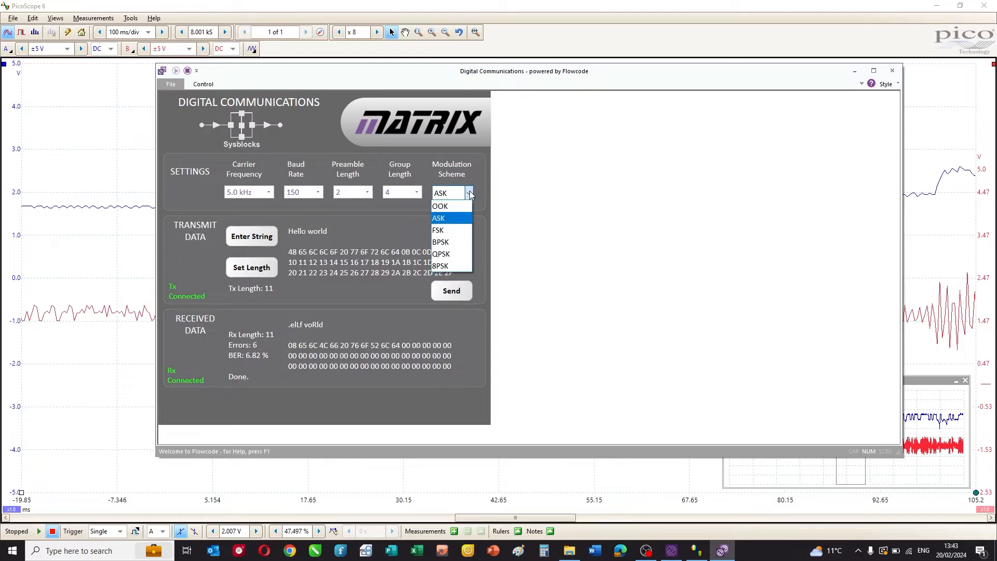
pyautogui.click(441, 254)
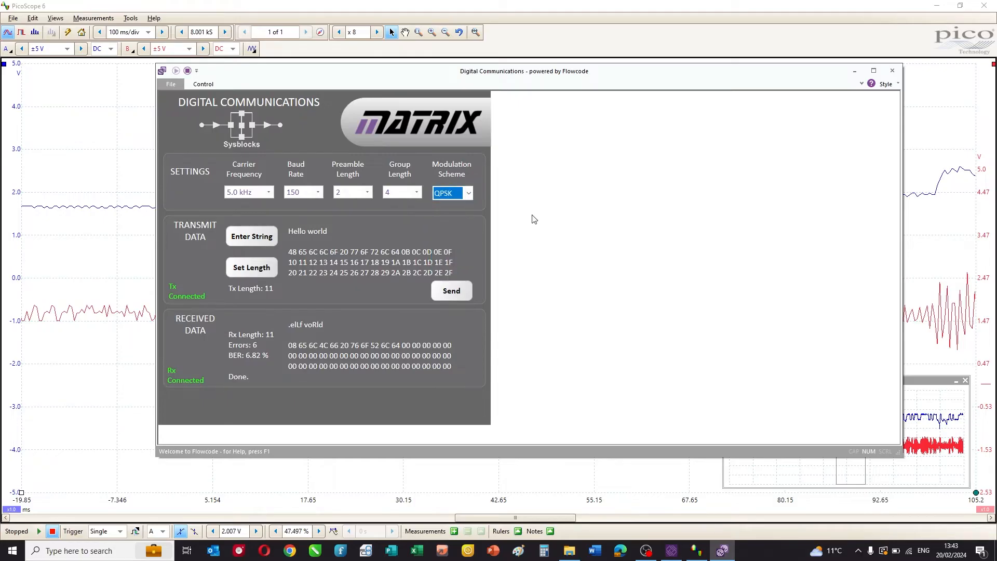
pyautogui.moveTo(365, 317)
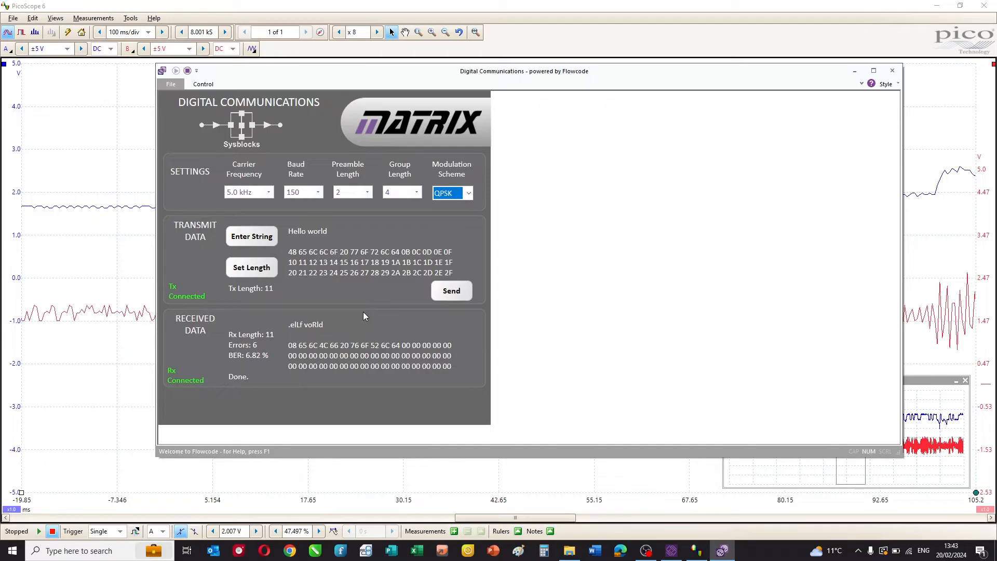
pyautogui.moveTo(360, 314)
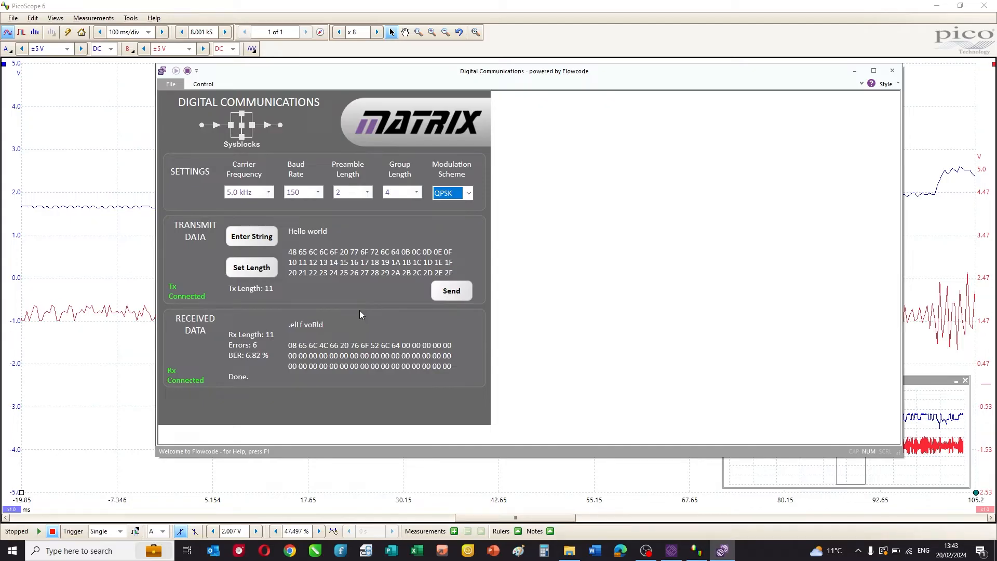
pyautogui.moveTo(374, 302)
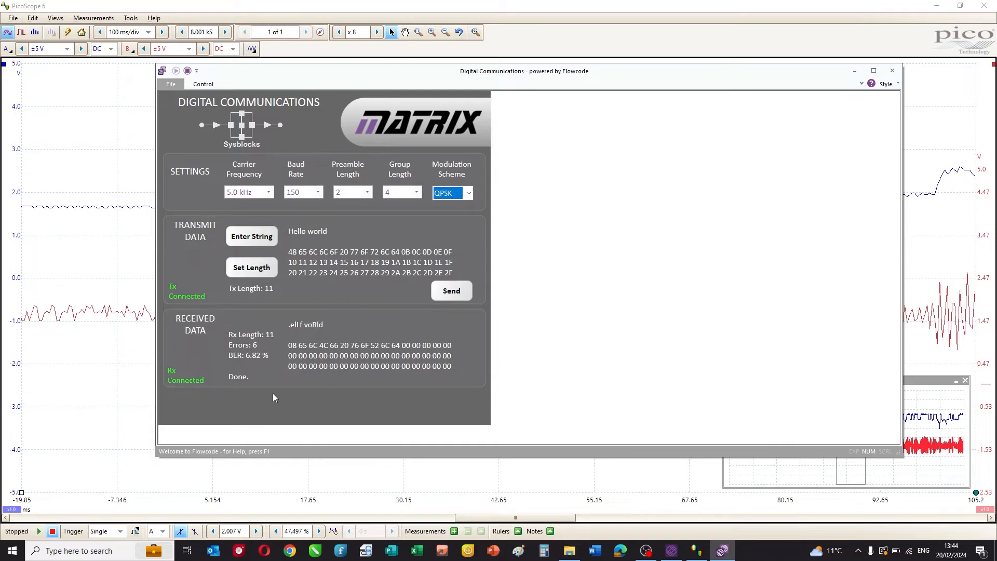
pyautogui.moveTo(424, 204)
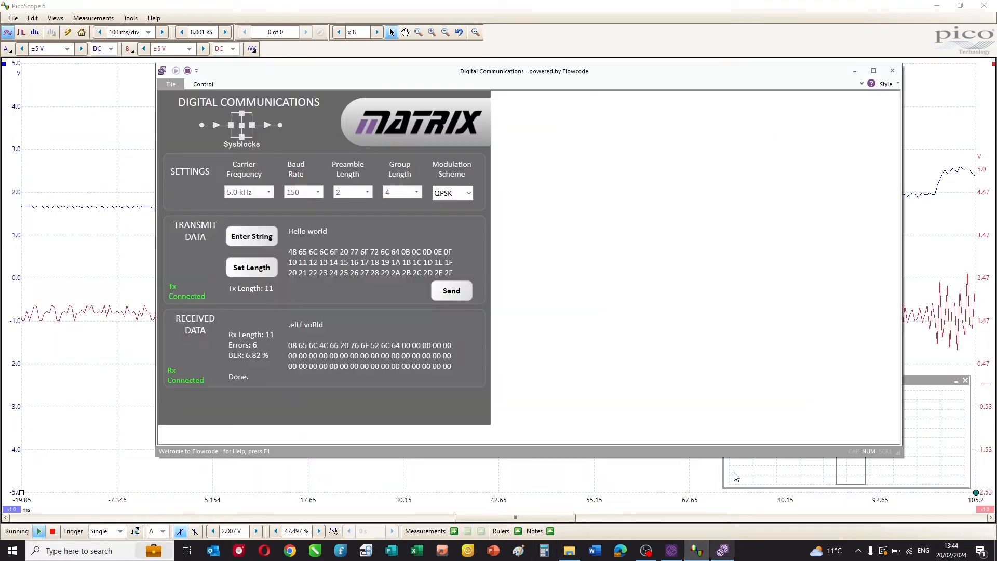
pyautogui.click(451, 290)
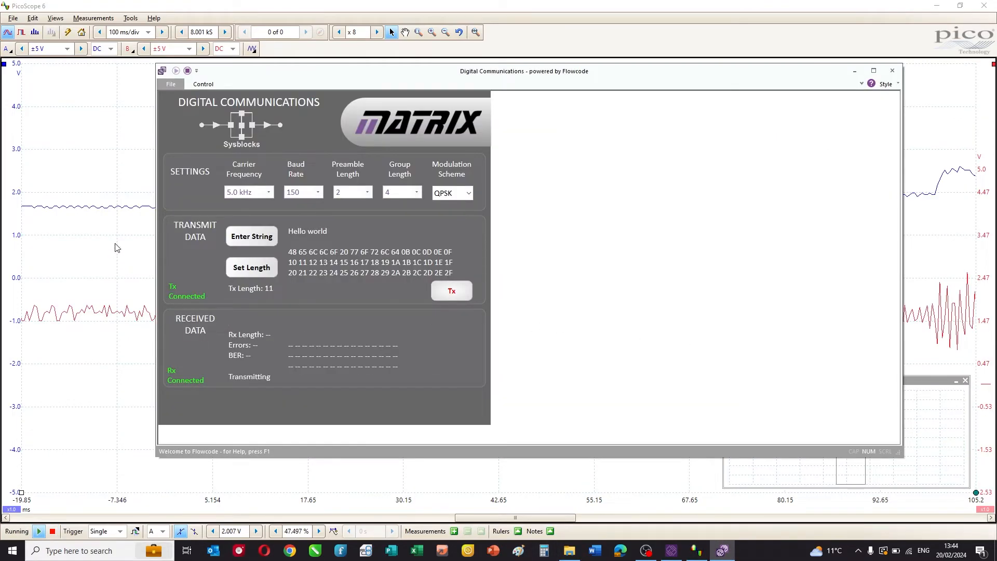
pyautogui.click(452, 291)
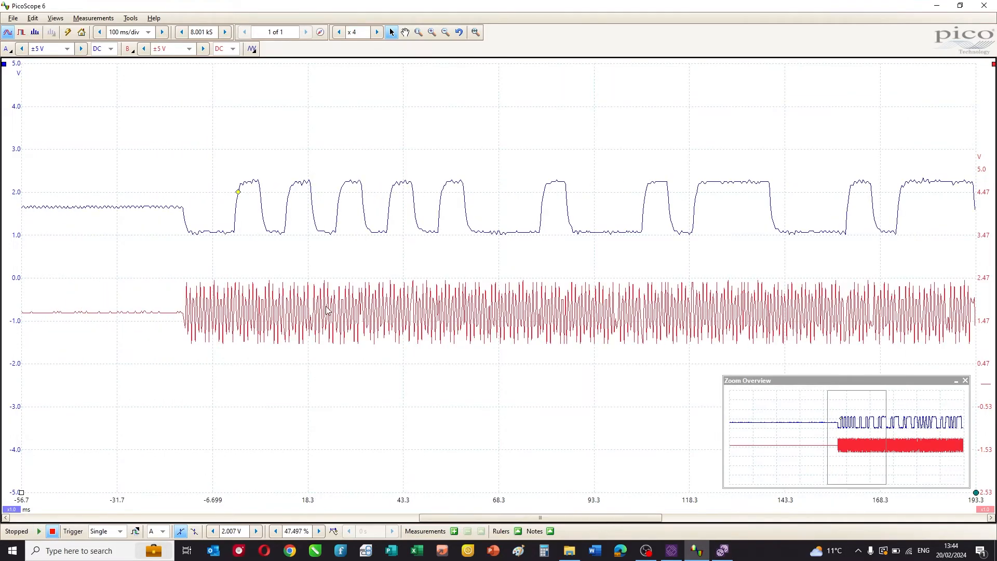
# Zoom in and out on the burst, then add an XY view via Views > Add View
pyautogui.click(377, 32)
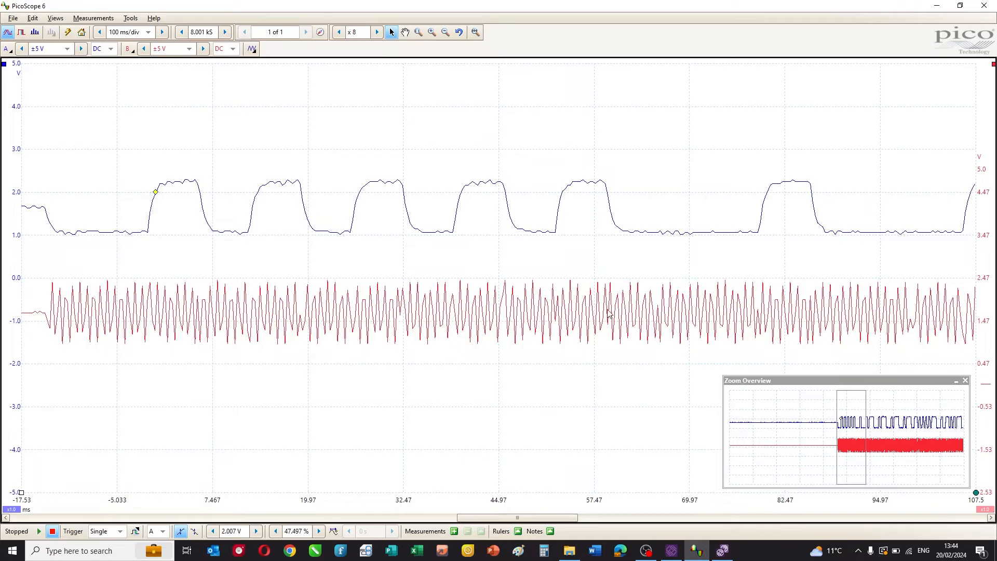
pyautogui.moveTo(669, 321)
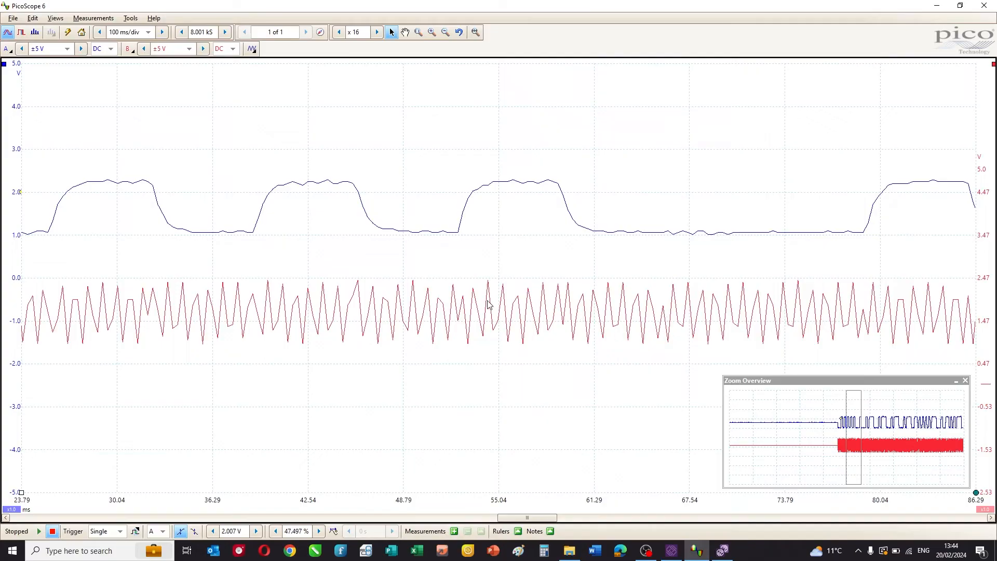
pyautogui.click(443, 32)
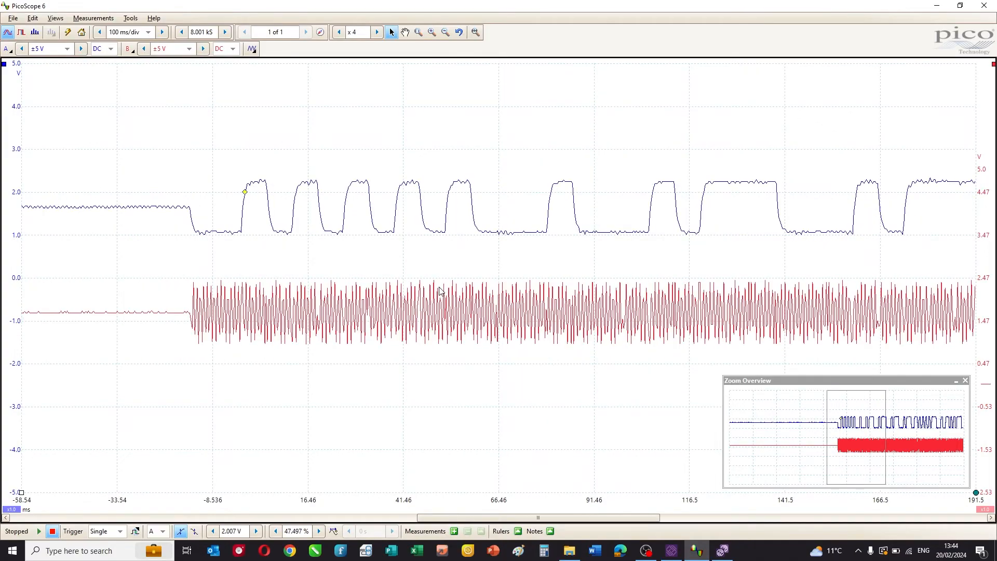
pyautogui.click(444, 31)
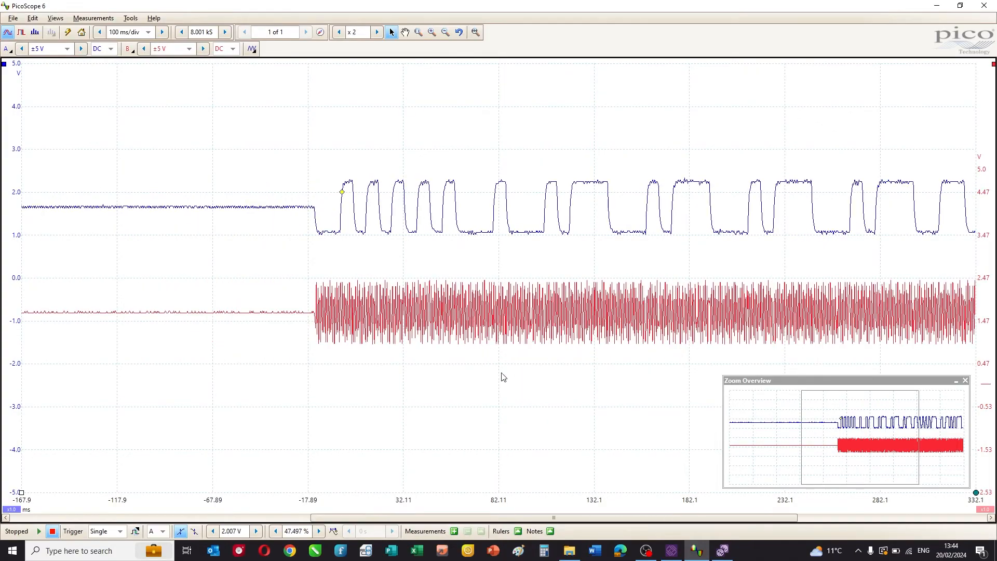
pyautogui.rightClick(503, 376)
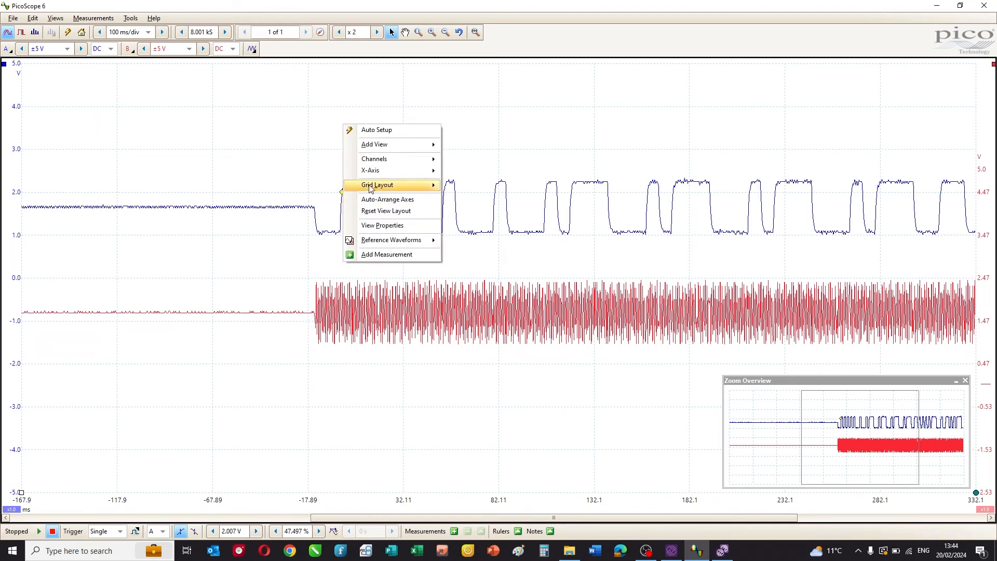
pyautogui.click(54, 17)
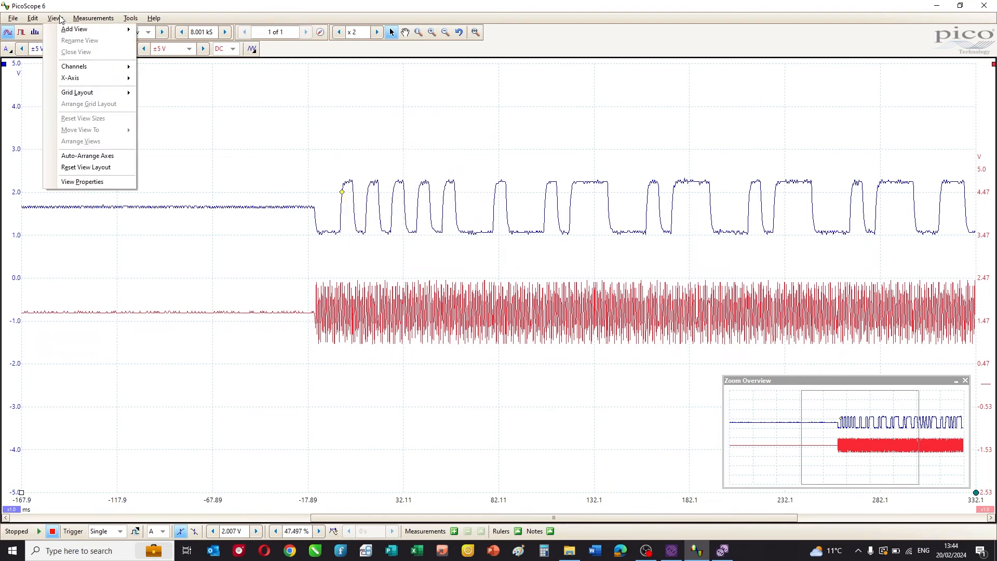
pyautogui.click(74, 29)
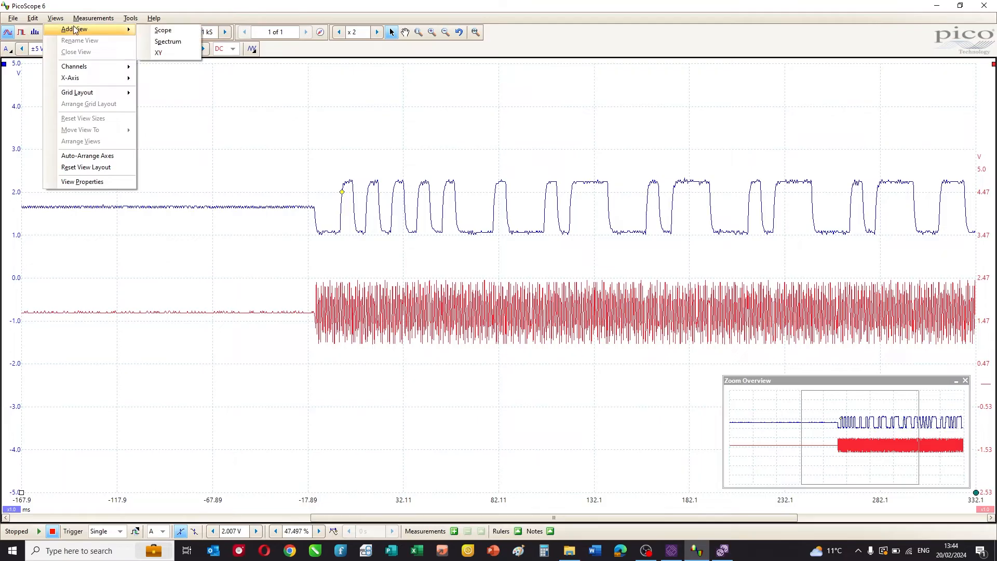
pyautogui.click(162, 31)
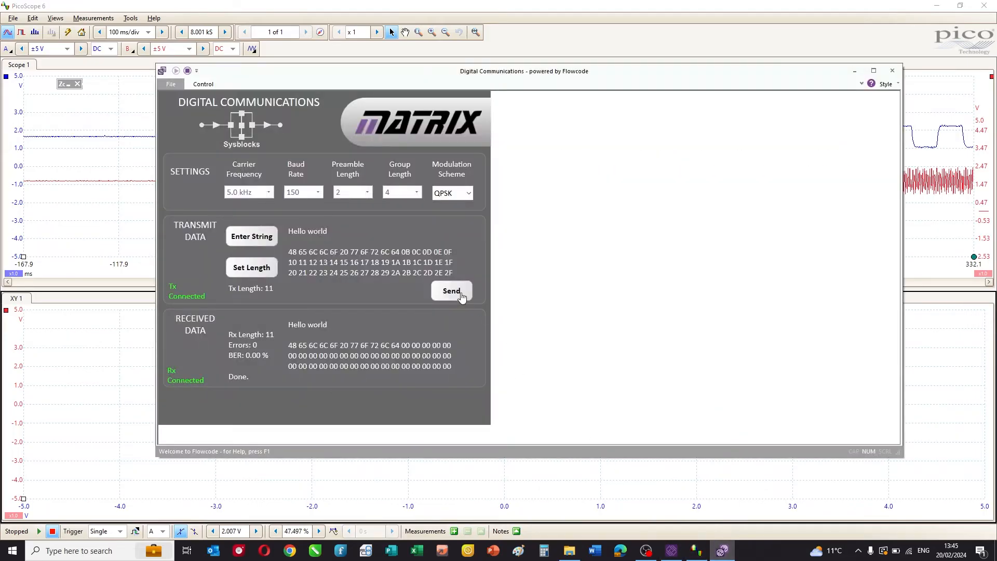
# Resend Hello world so the XY view plots the four-cornered QPSK constellation
pyautogui.click(451, 291)
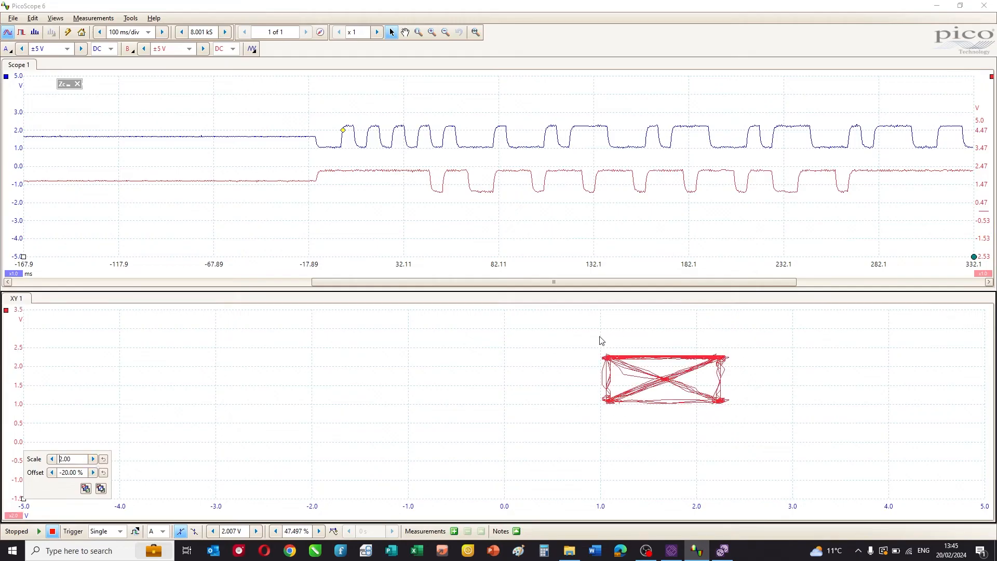
pyautogui.moveTo(580, 381)
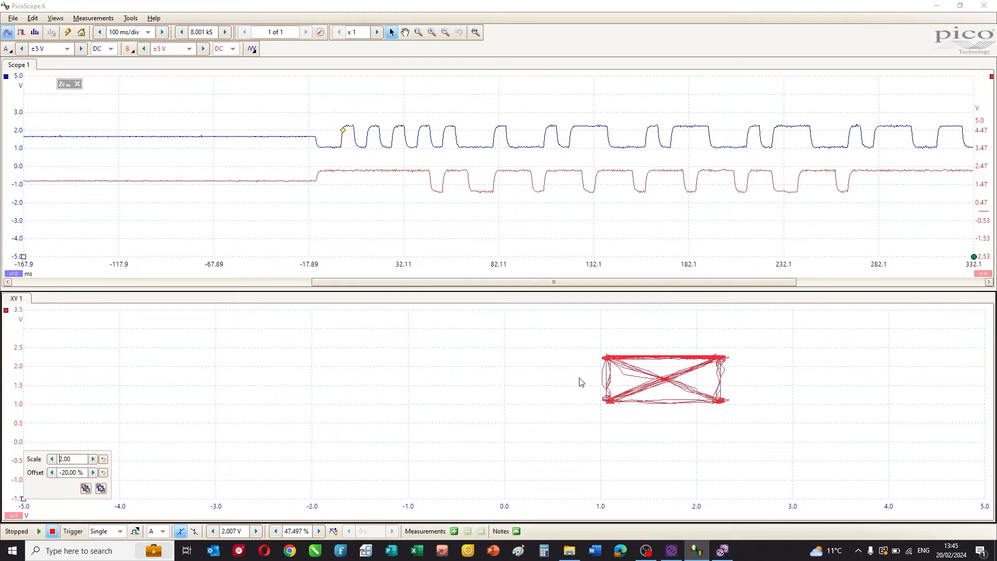
pyautogui.moveTo(523, 391)
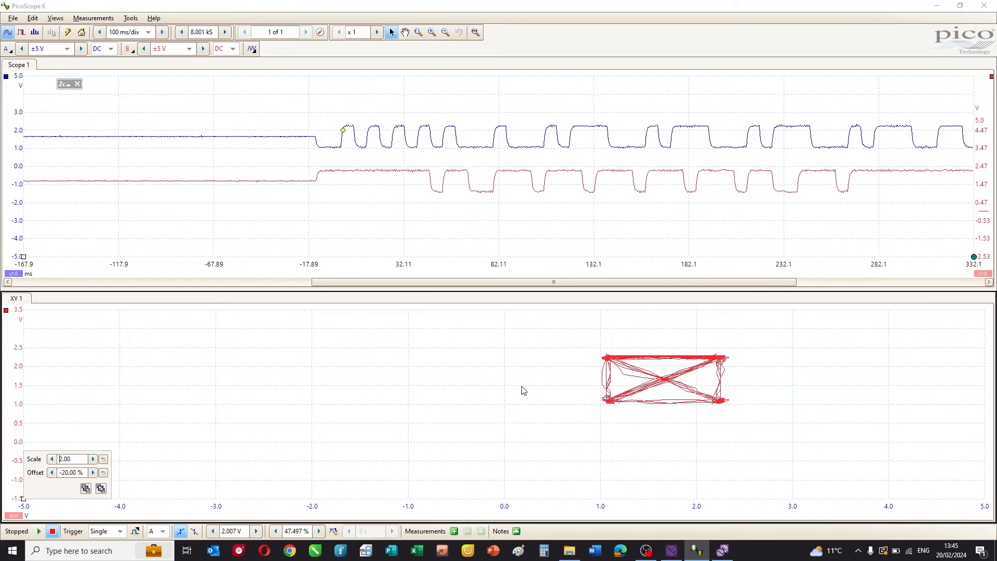
pyautogui.moveTo(490, 202)
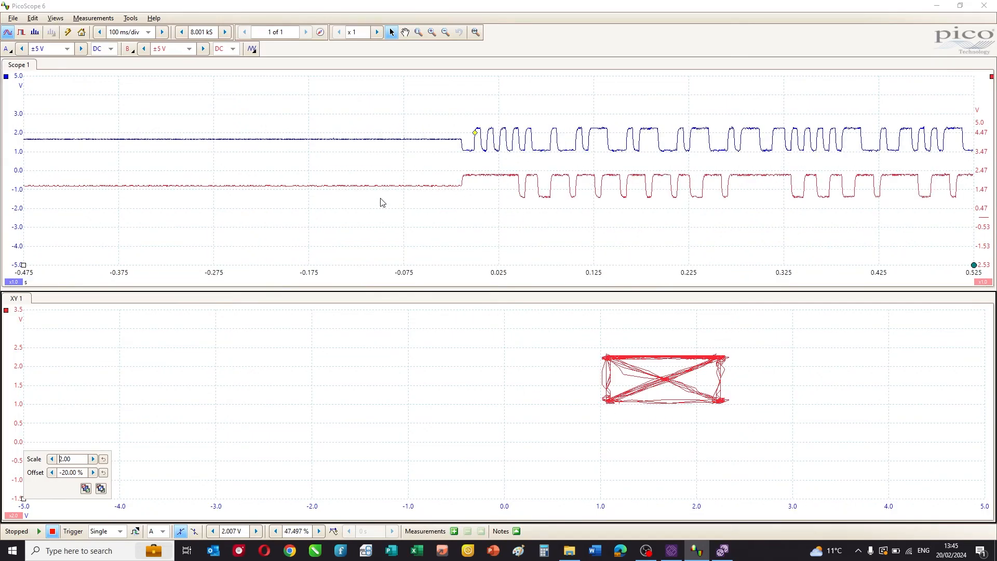
pyautogui.moveTo(486, 202)
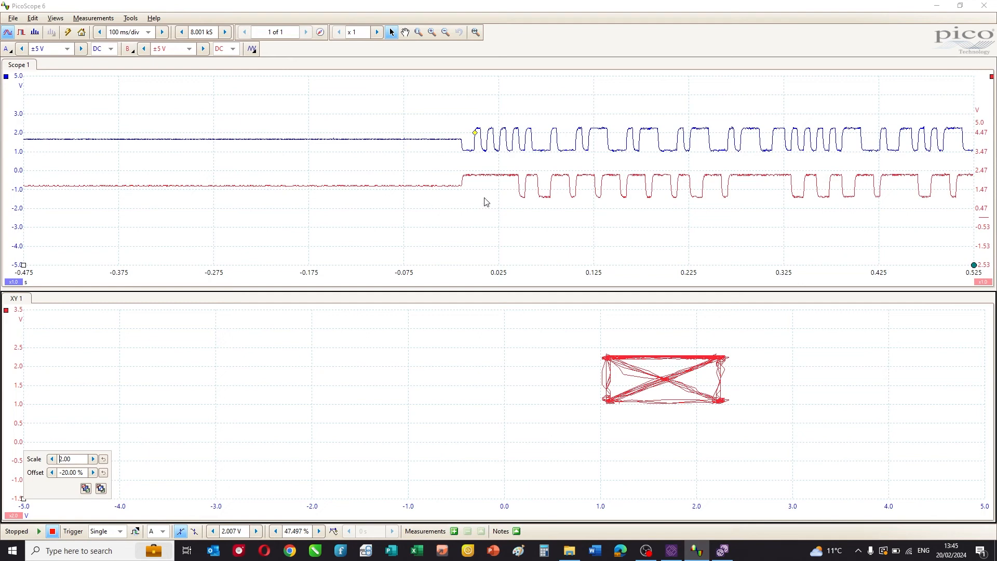
pyautogui.moveTo(540, 207)
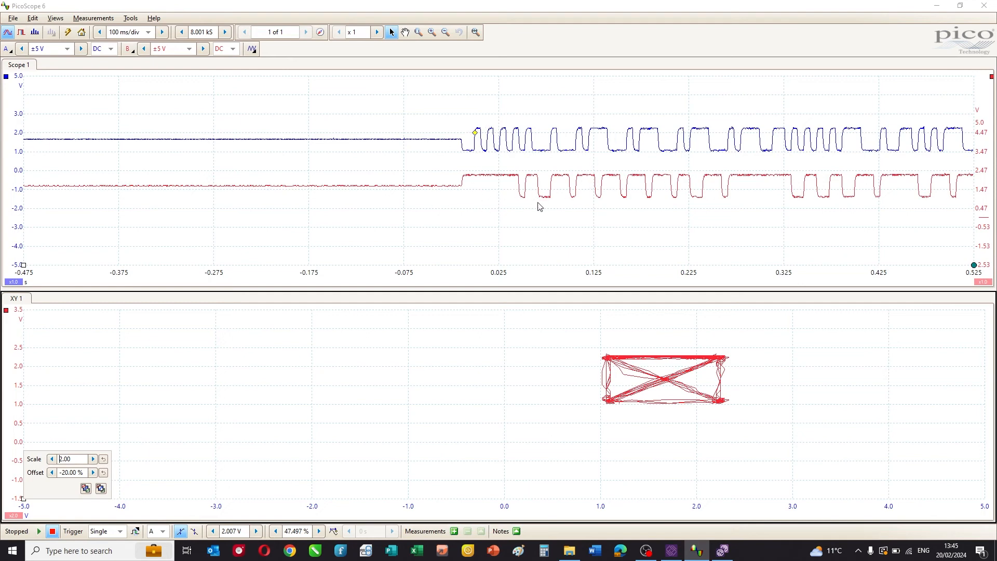
pyautogui.moveTo(680, 233)
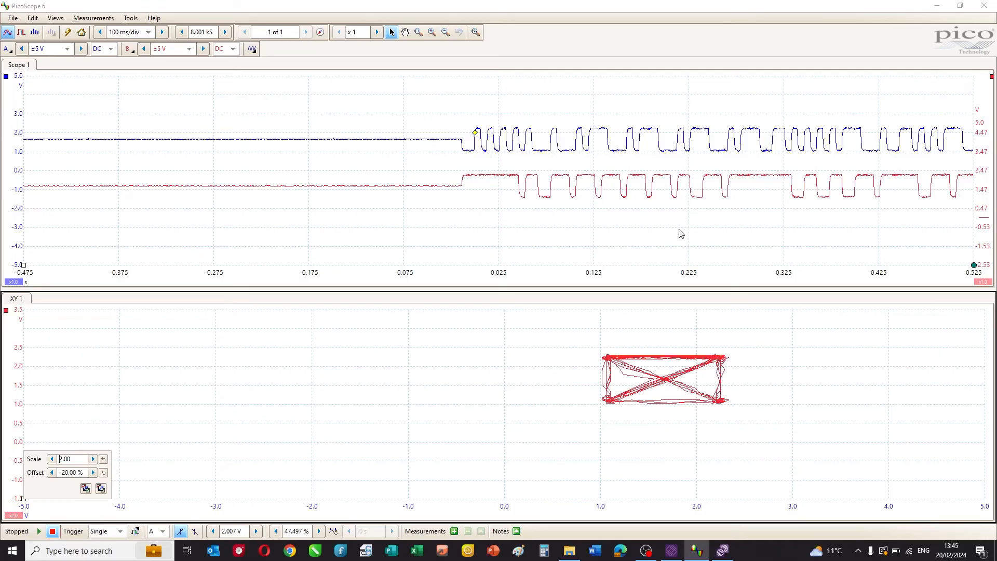
pyautogui.moveTo(708, 371)
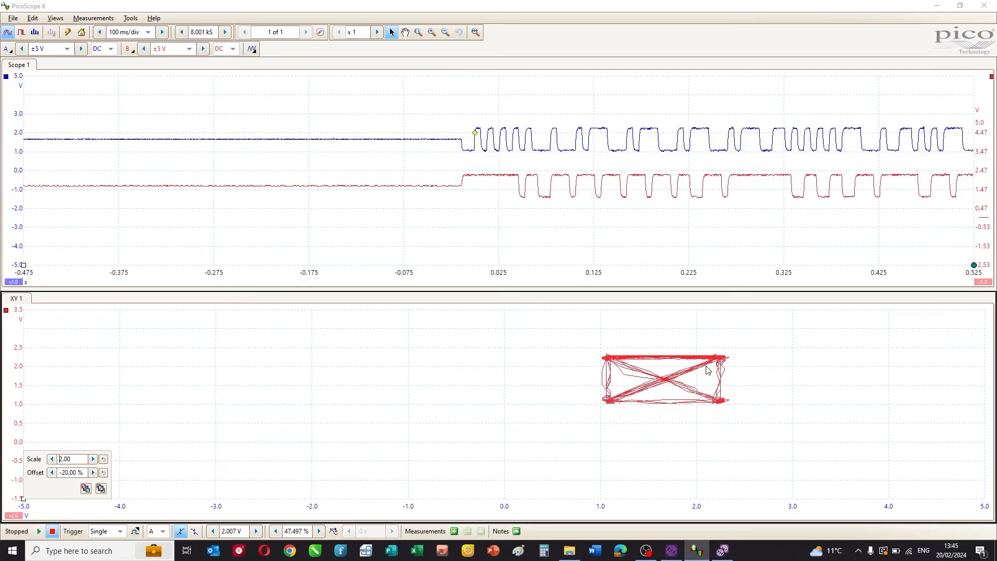
pyautogui.moveTo(545, 449)
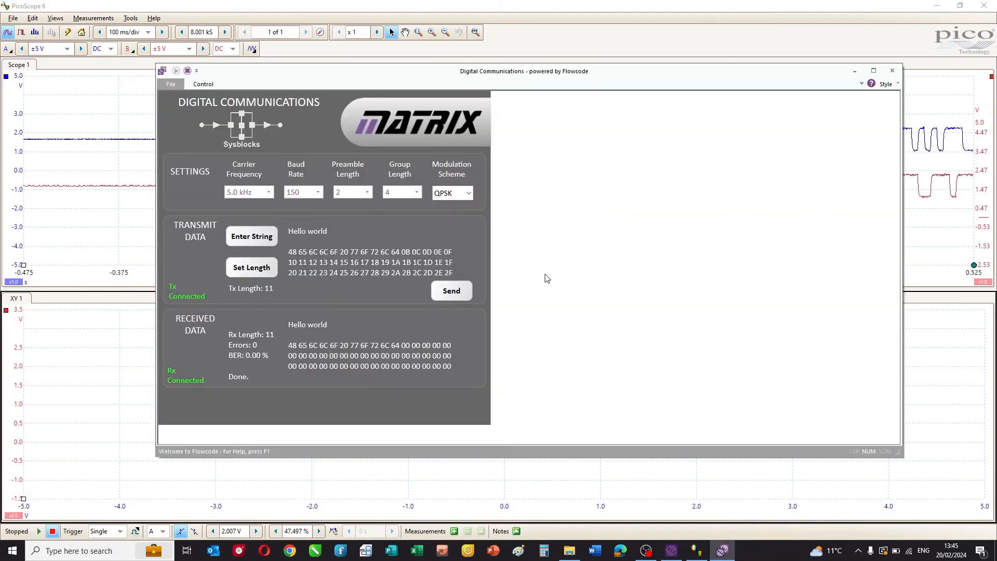
# Capture a new multi-level transmission showing a denser, roughly eight-cluster XY constellation
pyautogui.click(452, 193)
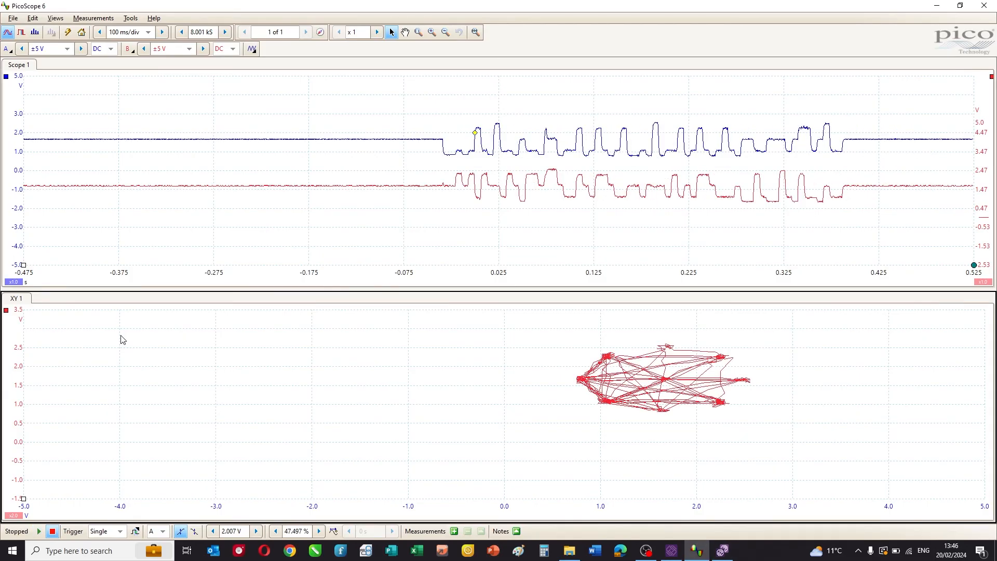
pyautogui.moveTo(668, 429)
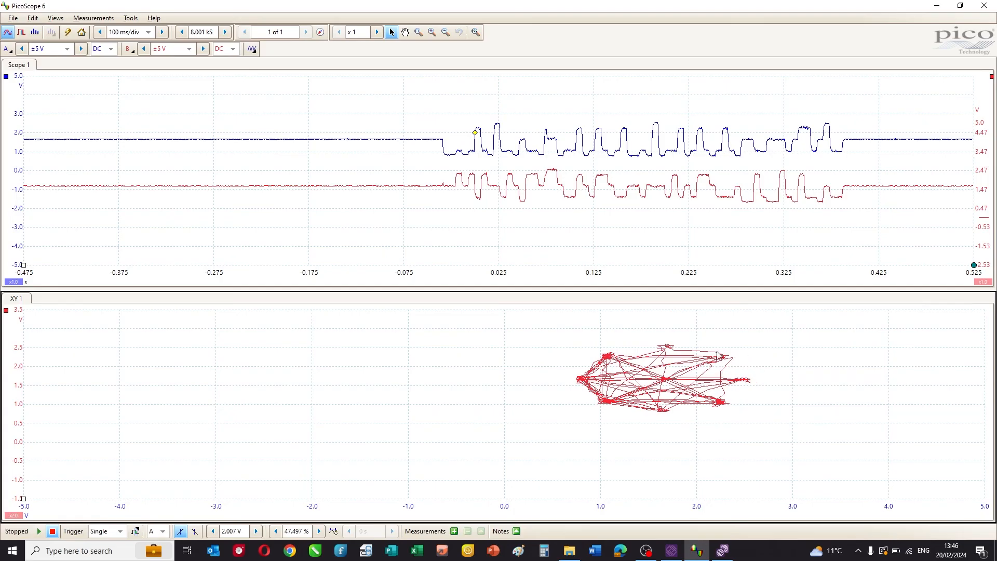
pyautogui.moveTo(723, 366)
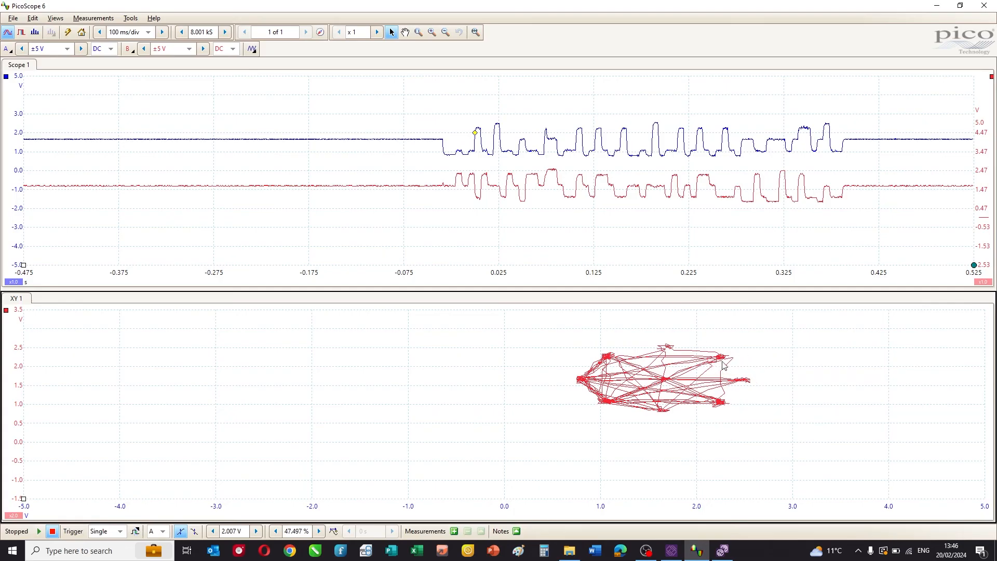
pyautogui.moveTo(614, 358)
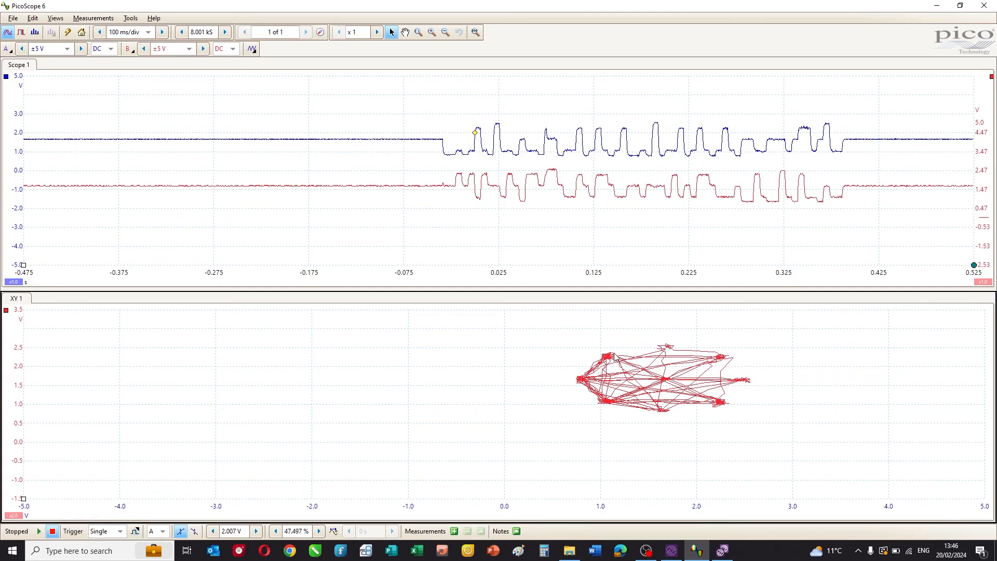
pyautogui.moveTo(546, 231)
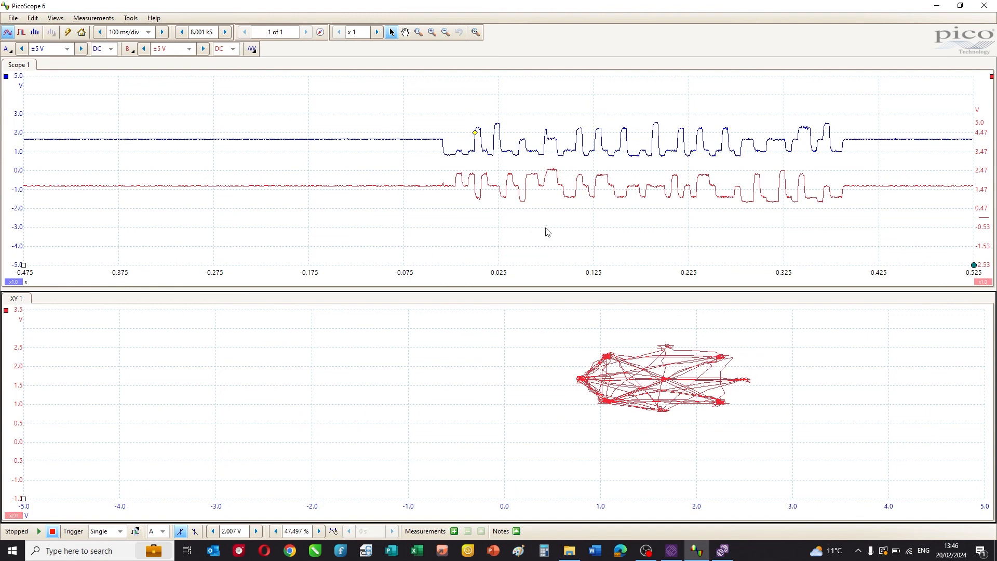
pyautogui.moveTo(604, 194)
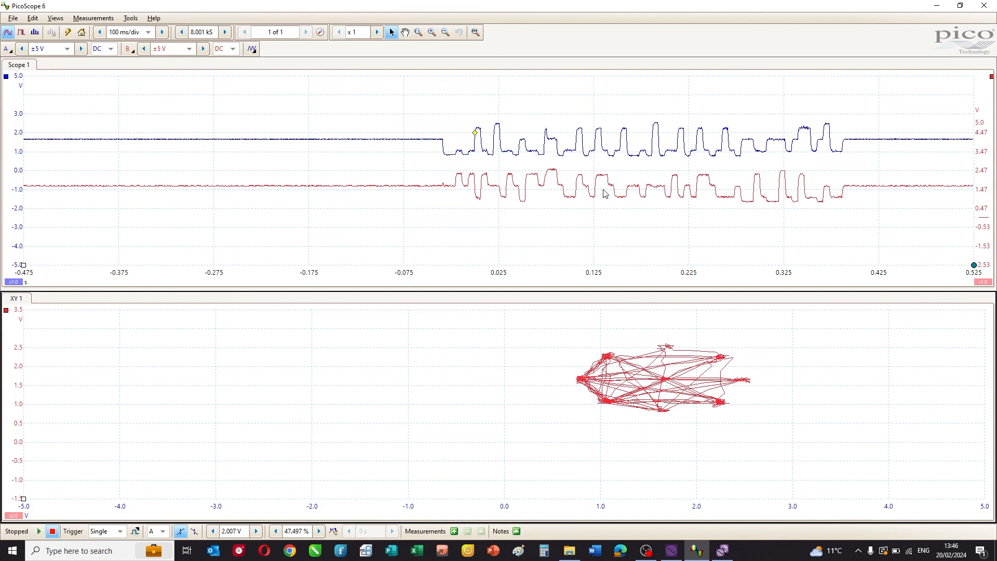